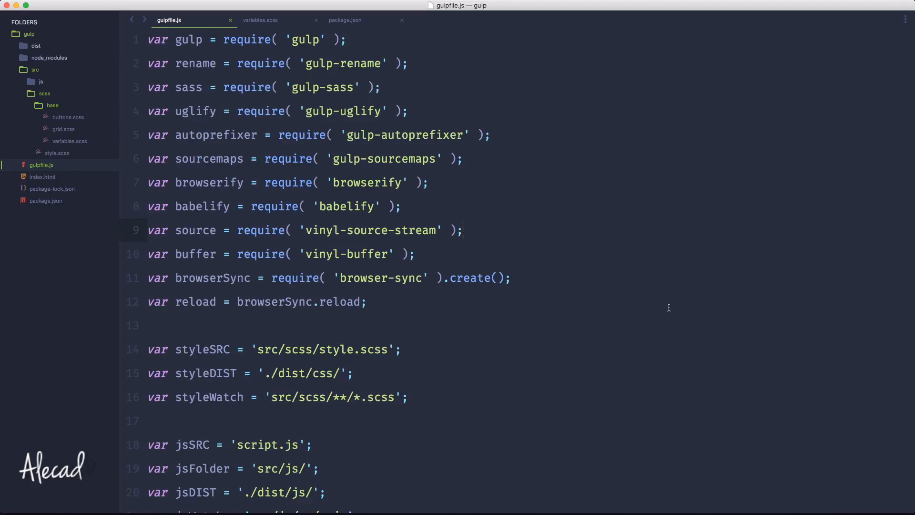
Step: Review the existing gulp.watch call for styles in gulpfile.js and bring up index.html alongside it
left_click(462, 230)
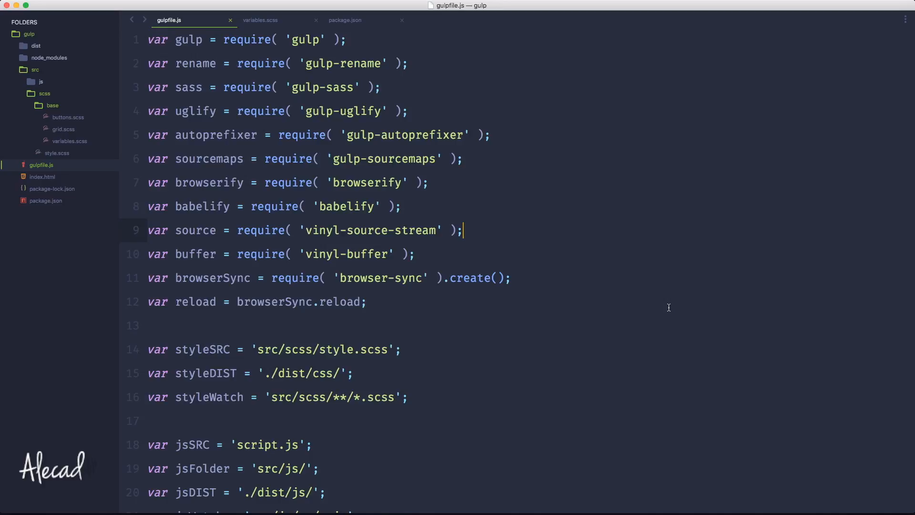
mouse_move(500, 313)
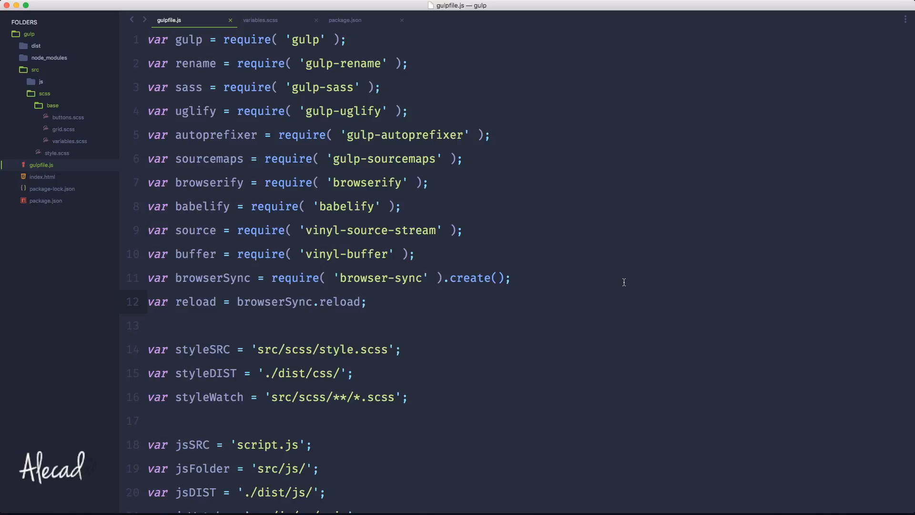
scroll("down", 3)
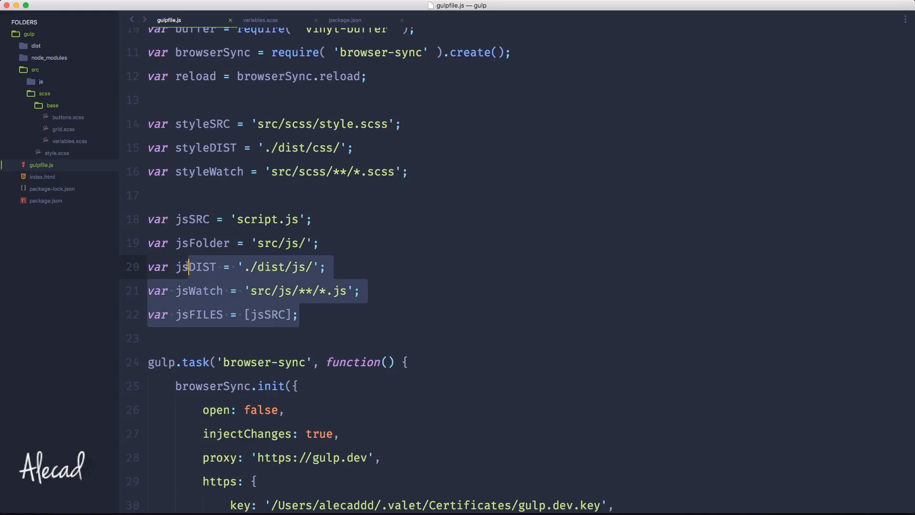
left_click(170, 291)
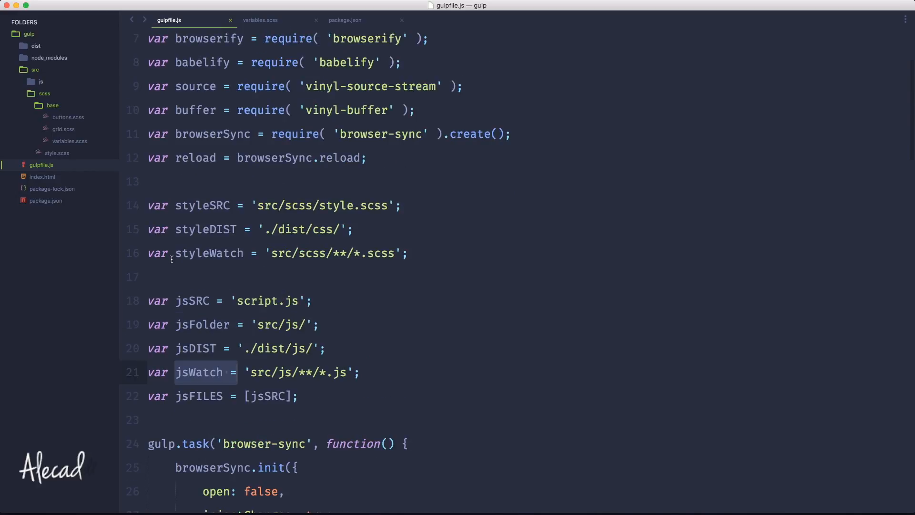
scroll("down", 3)
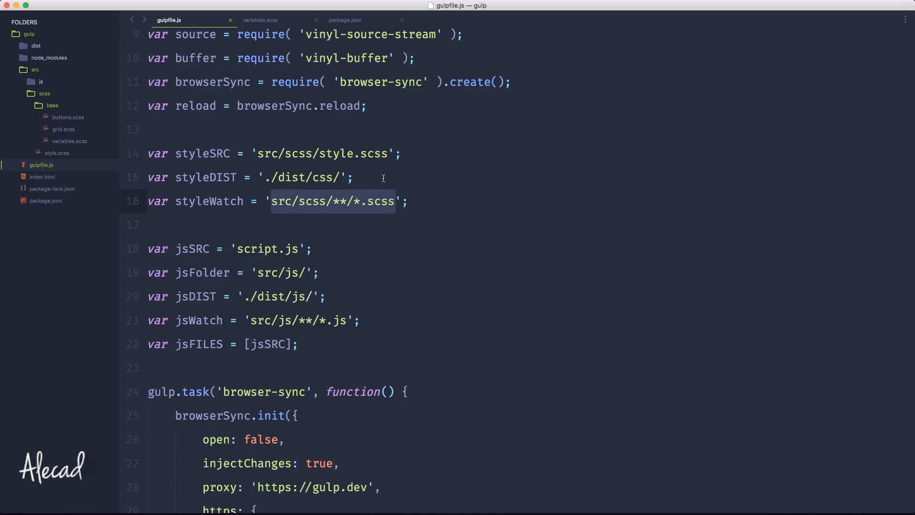
scroll("down", 3)
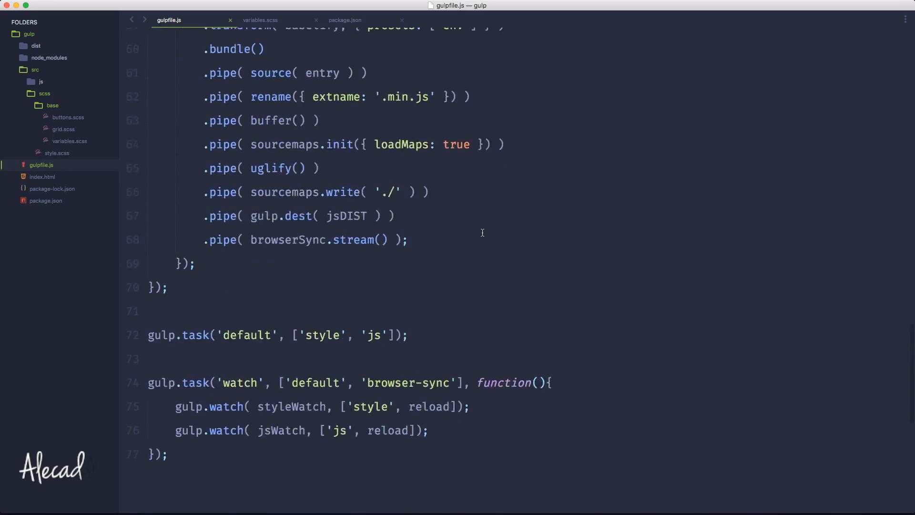
scroll("down", 3)
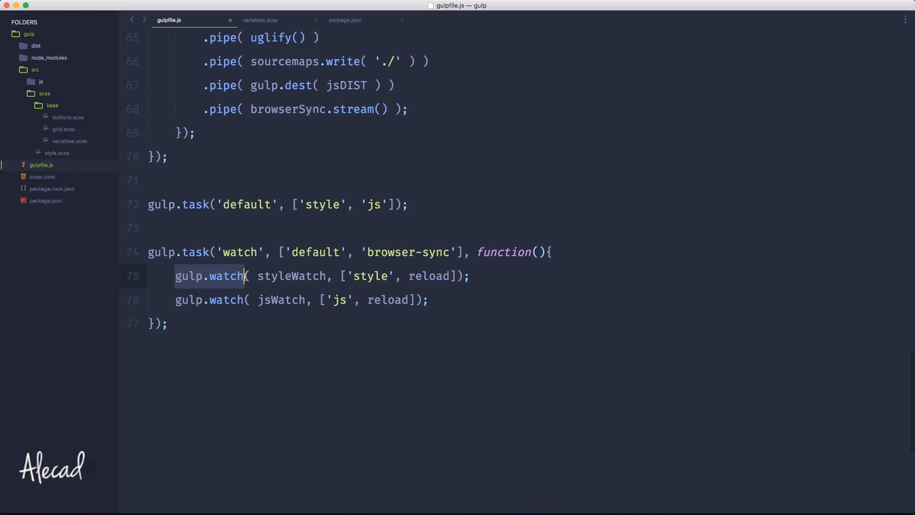
double_click(290, 277)
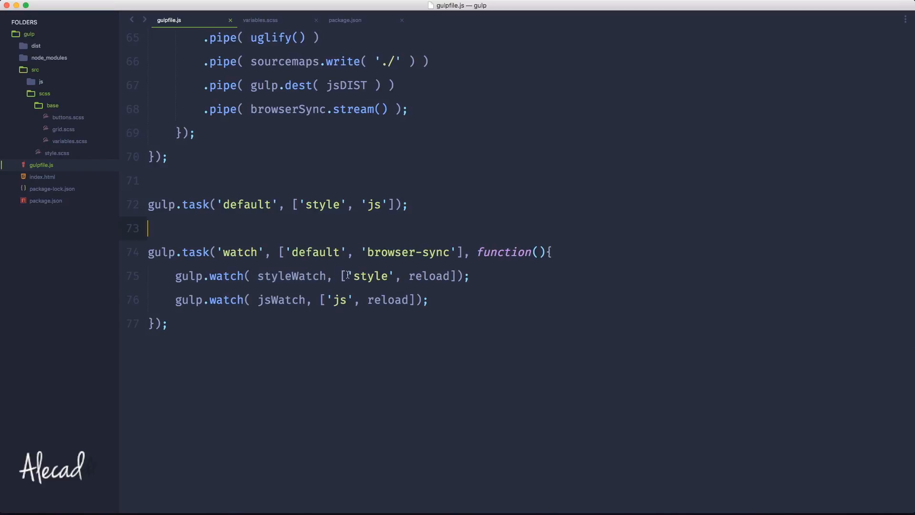
double_click(371, 277)
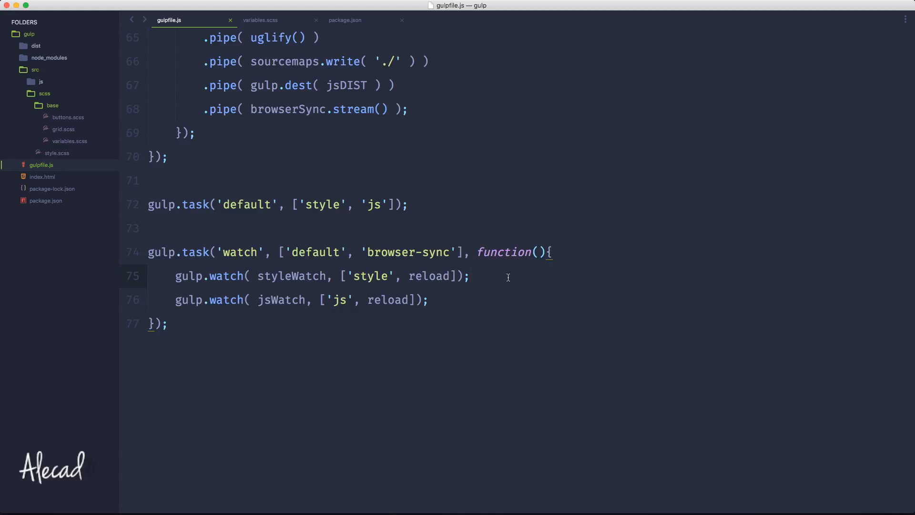
mouse_move(408, 270)
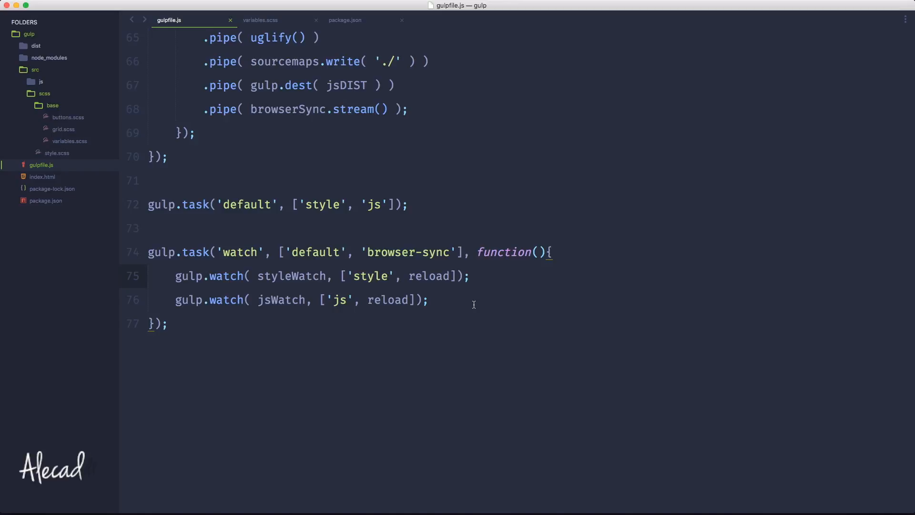
scroll("up", 3)
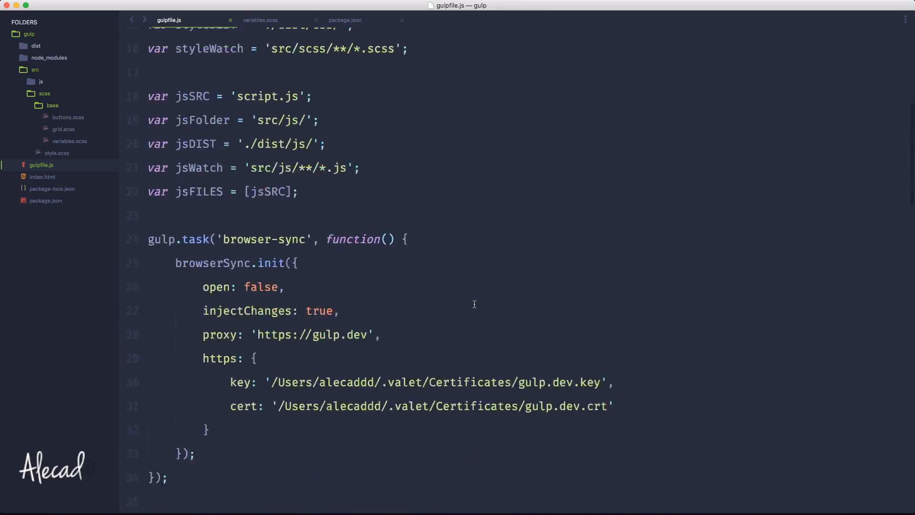
scroll("up", 3)
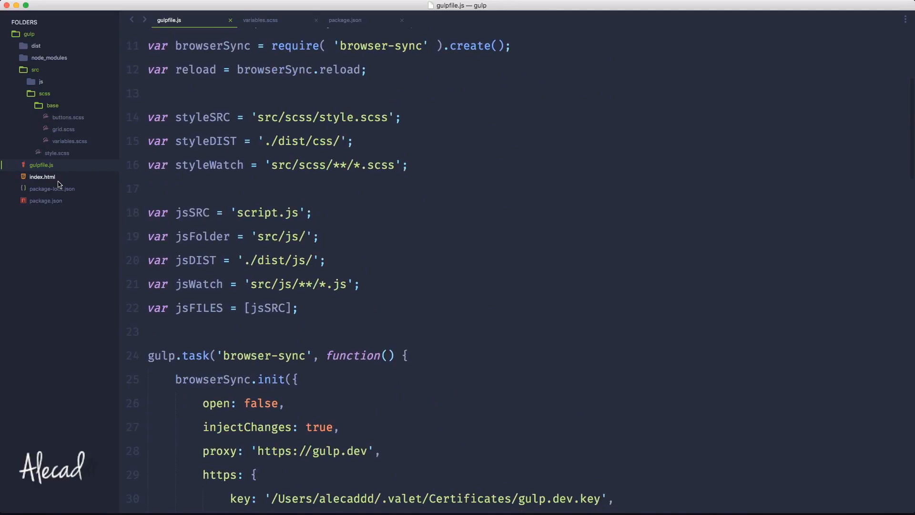
mouse_move(49, 181)
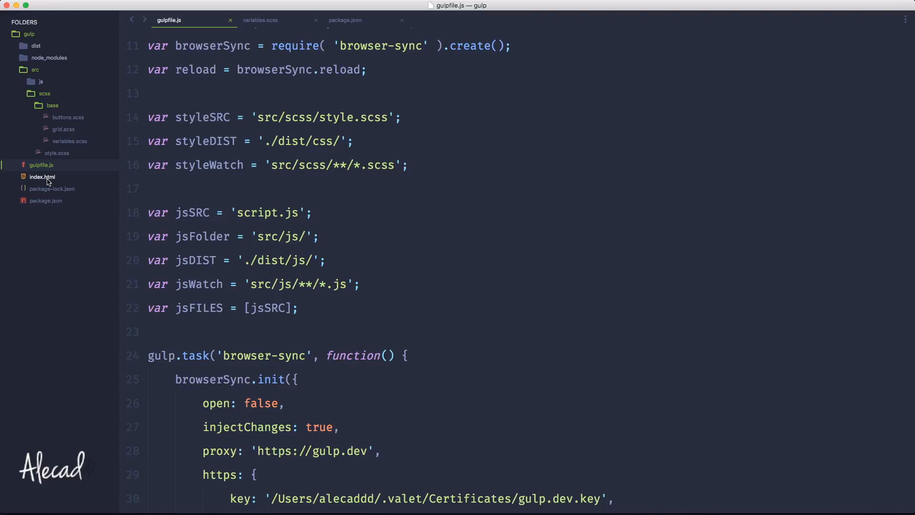
left_click(42, 177)
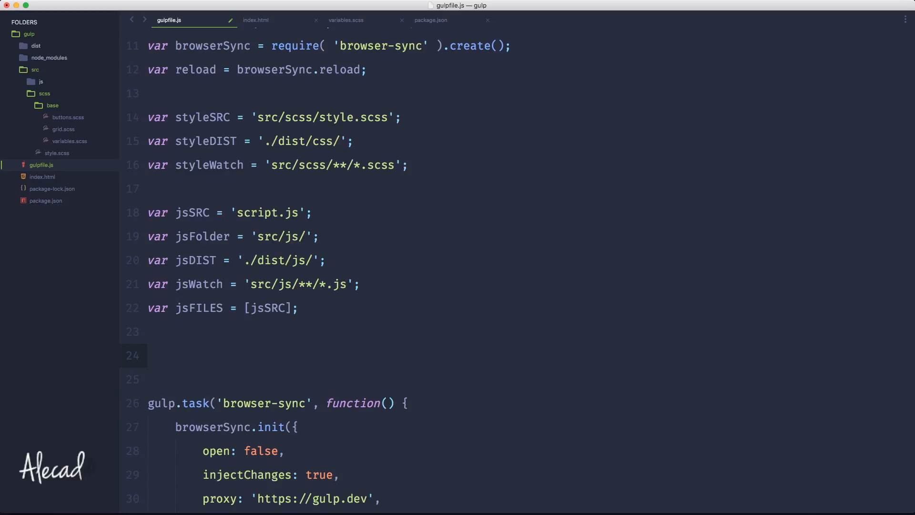
Step: Declare var htmlWatch = '**/*.html'; and var phpWatch = '**/*.php'; in gulpfile.js
type("var")
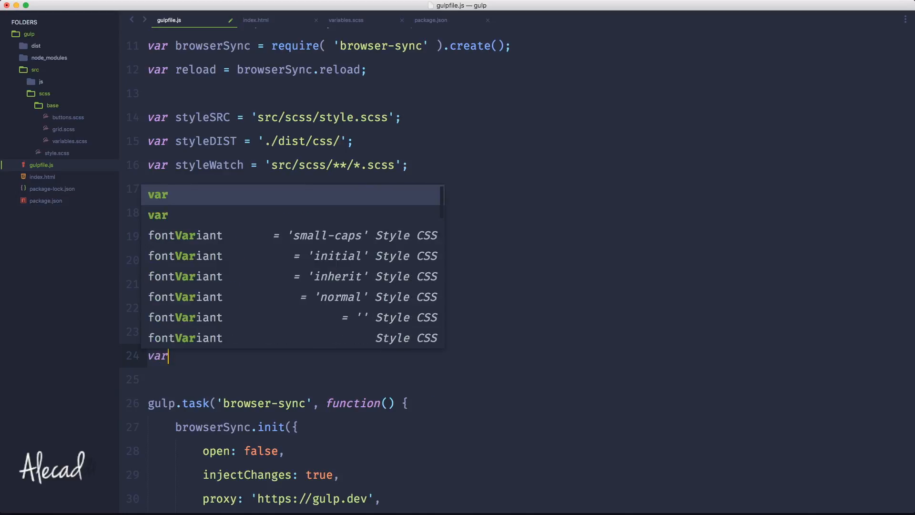
type("html")
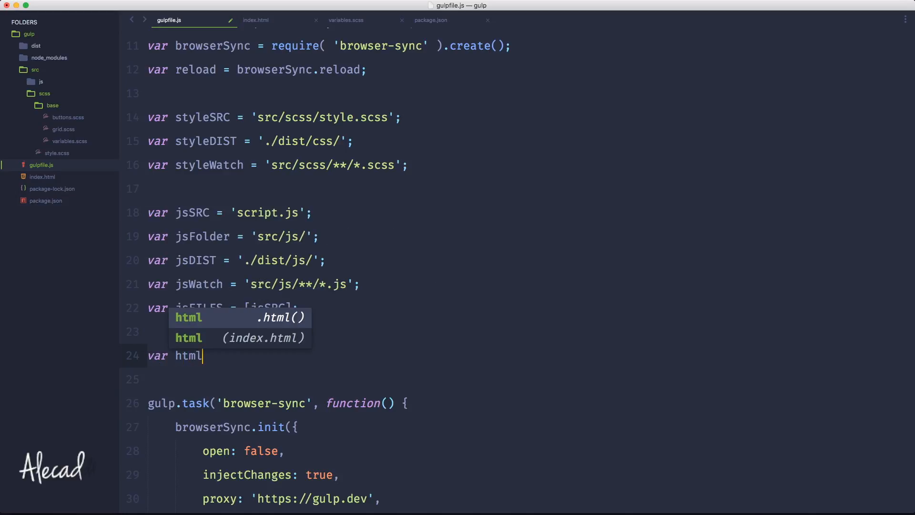
type("Watch")
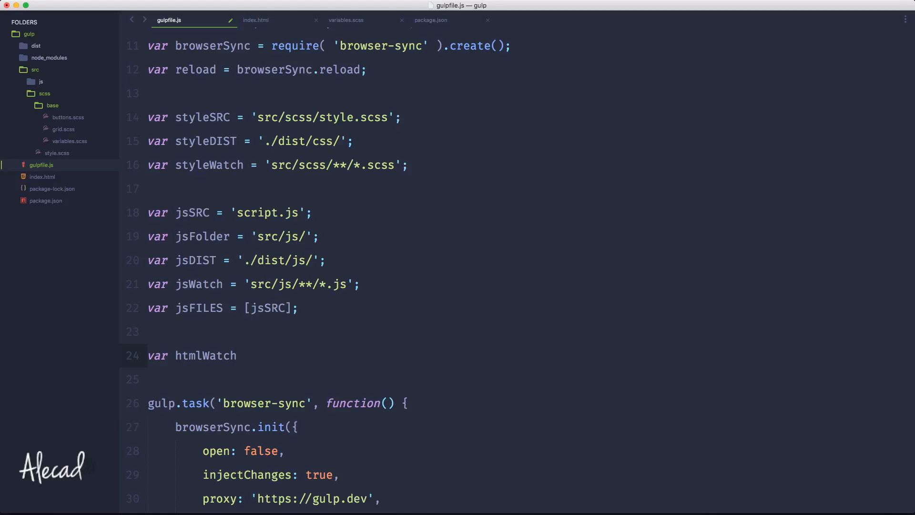
type("=")
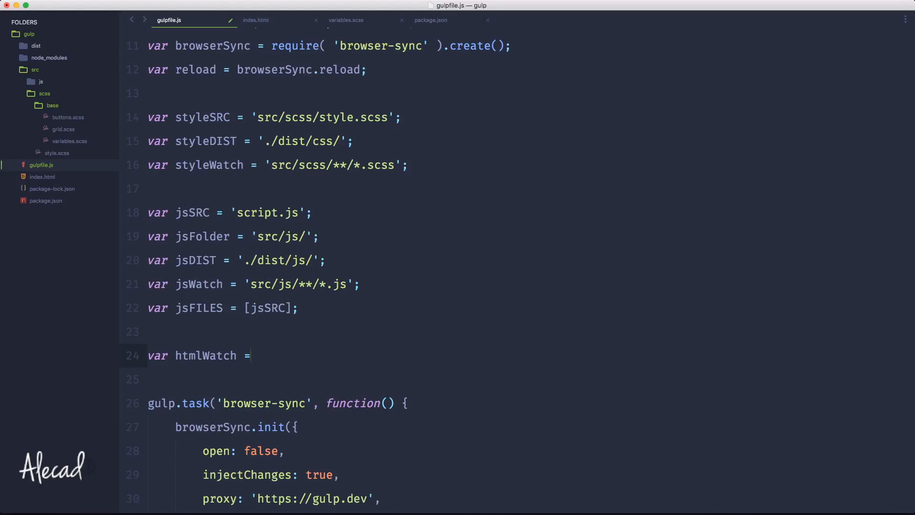
type("'*'")
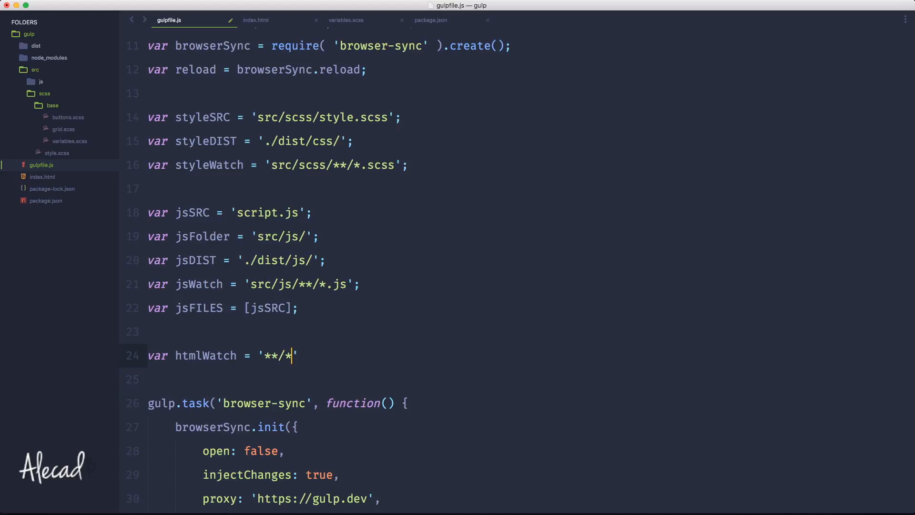
type(".")
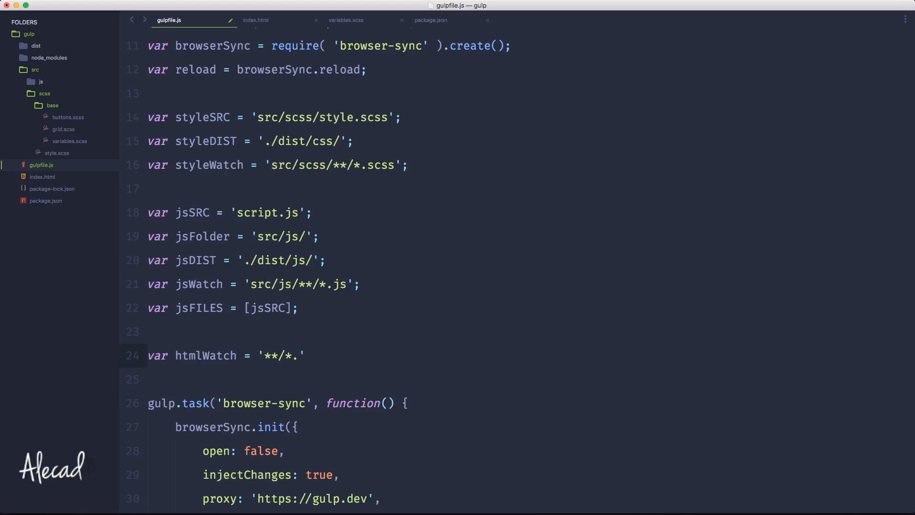
type("html")
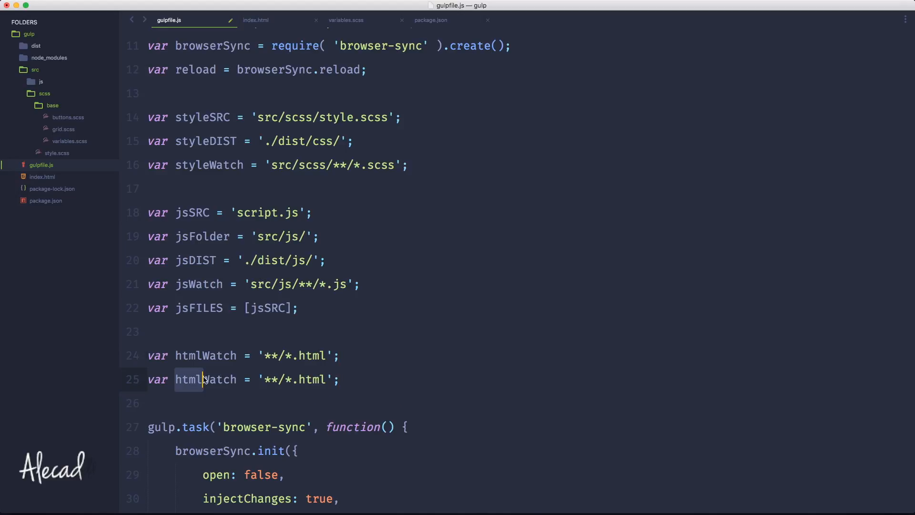
type("phpWatch")
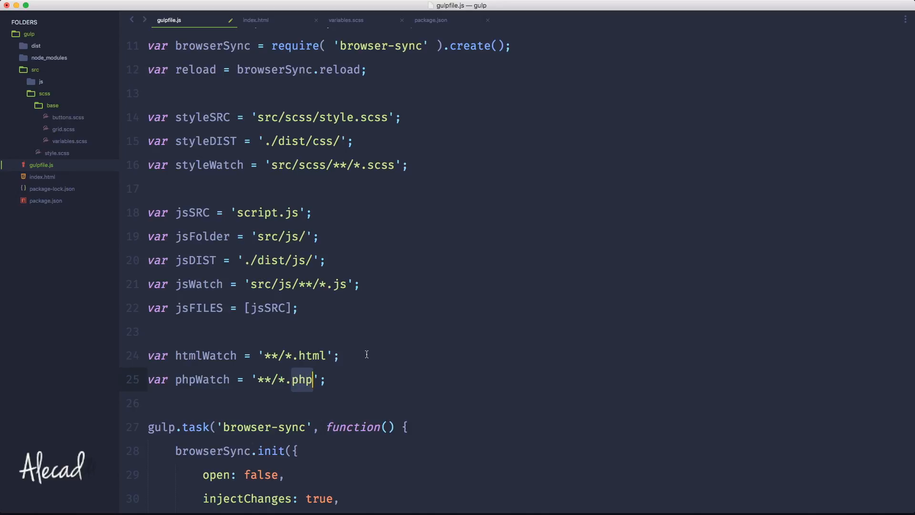
Step: Add gulp.watch( htmlWatch, reload ); to the watch task and check it against the htmlWatch and reload variables
double_click(206, 322)
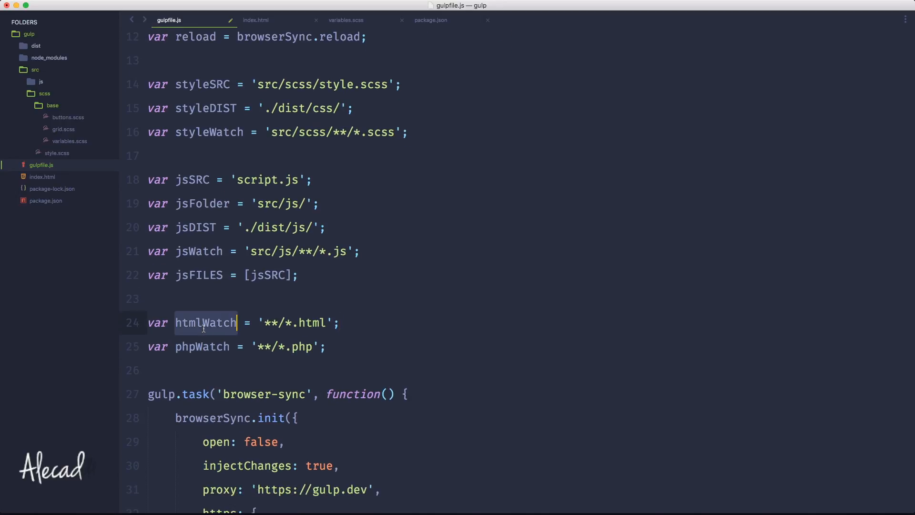
scroll("down", 3)
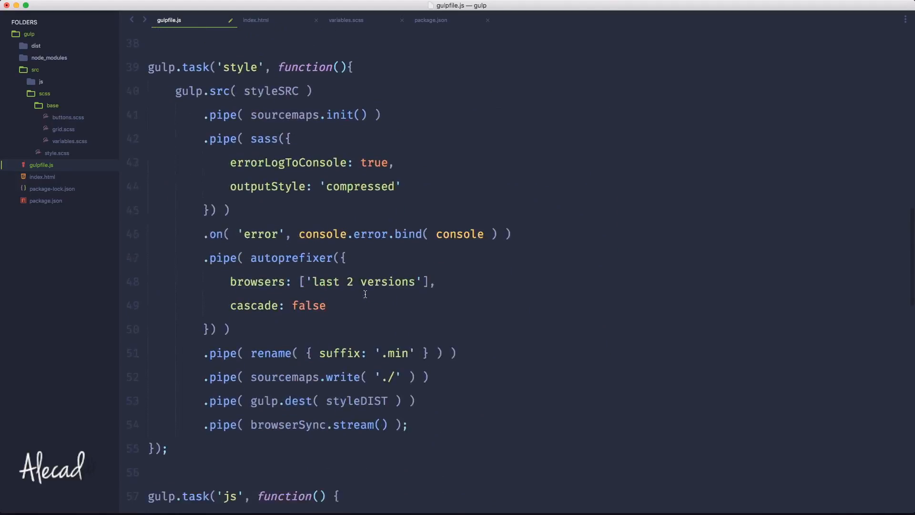
scroll("down", 3)
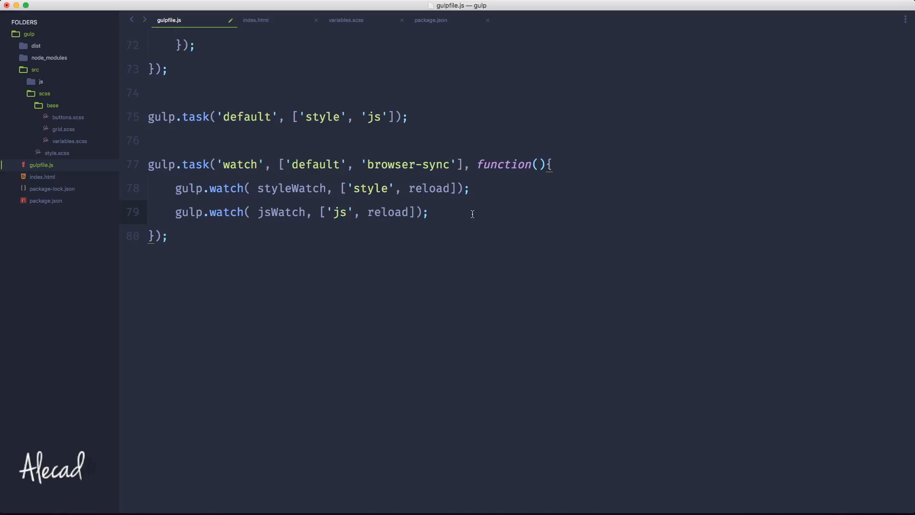
type("gulp.watch(")
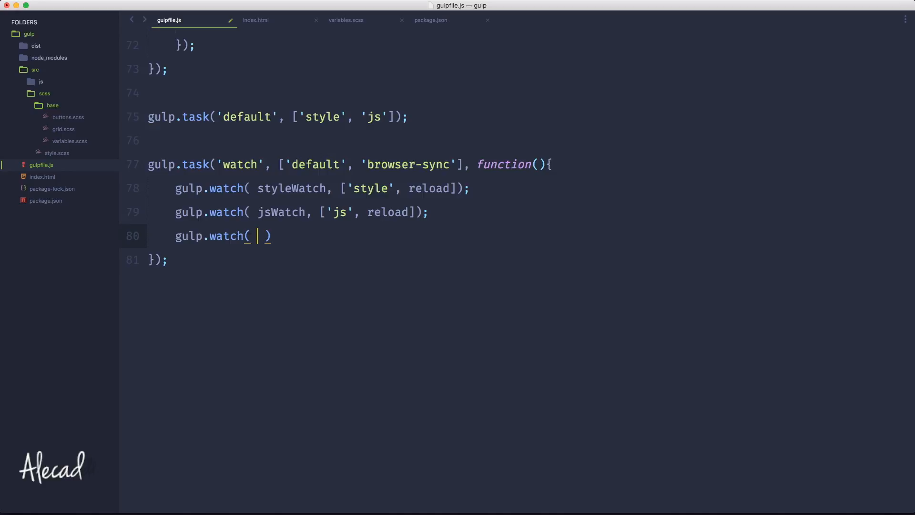
type("htmlWatch")
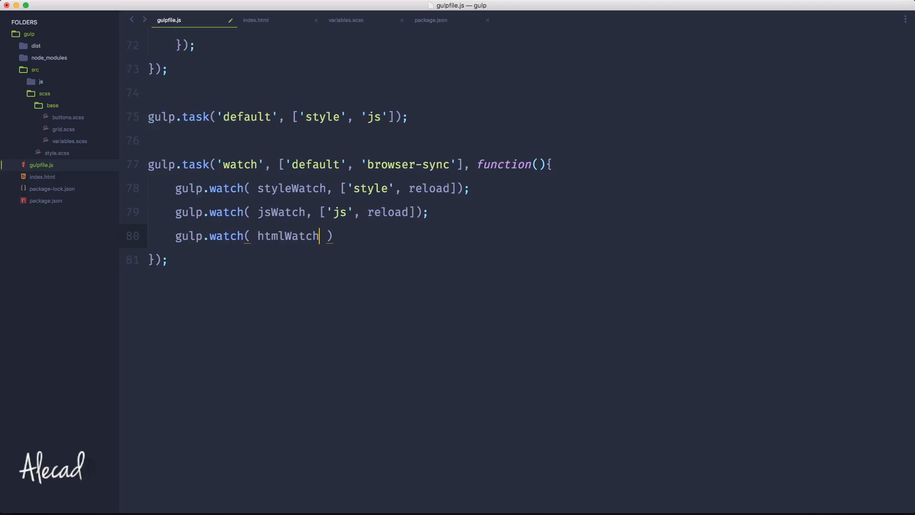
type(", reload")
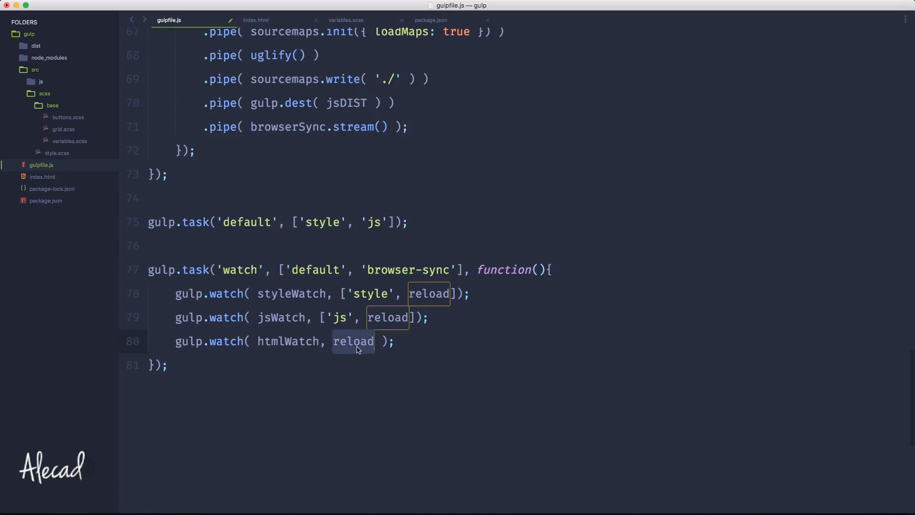
scroll("up", 3)
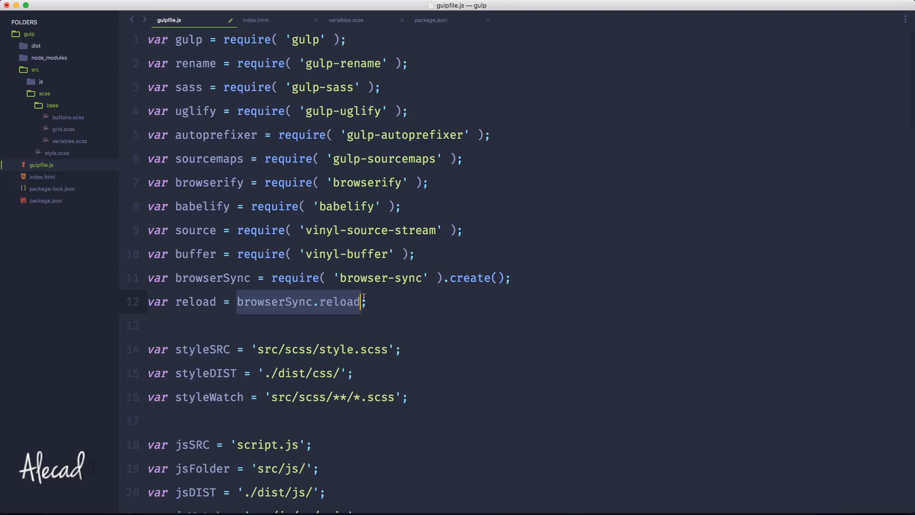
scroll("down", 3)
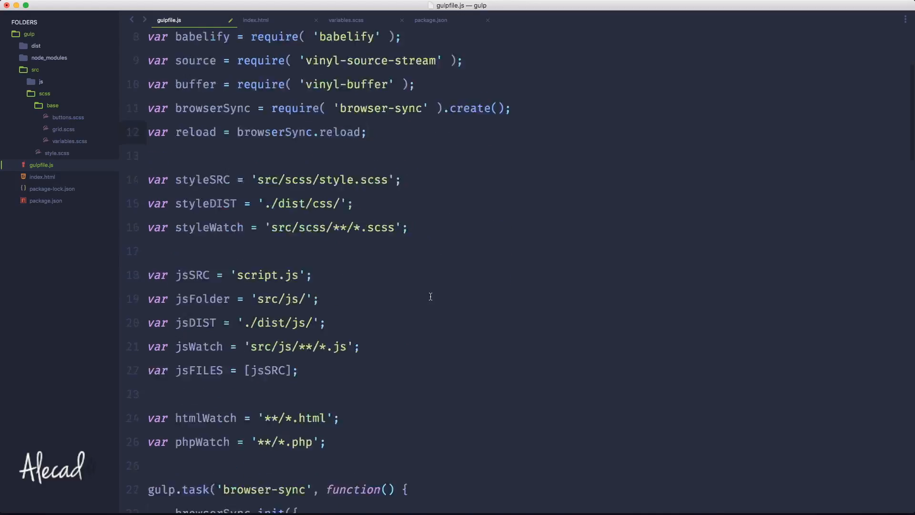
scroll("down", 3)
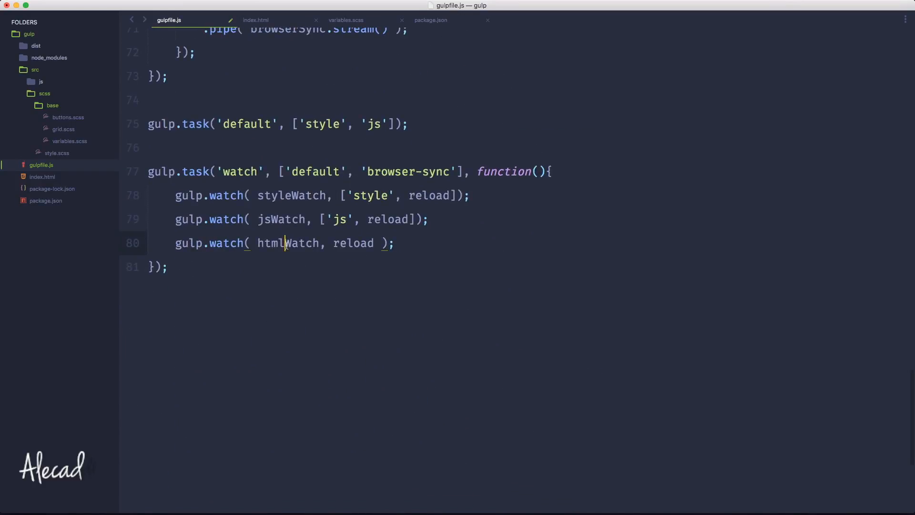
Step: Add the gulp.watch( phpWatch, reload ); line, then run gulp watch in iTerm2
key("Enter")
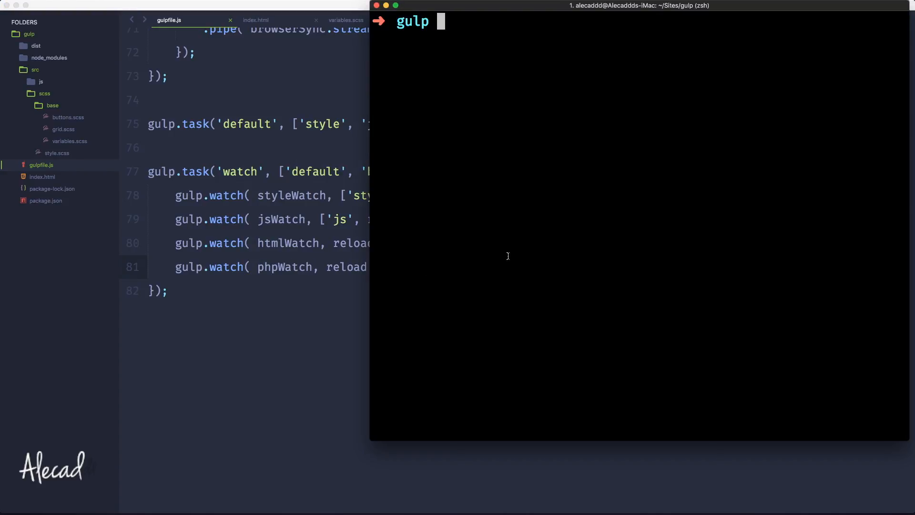
type("gulp watch")
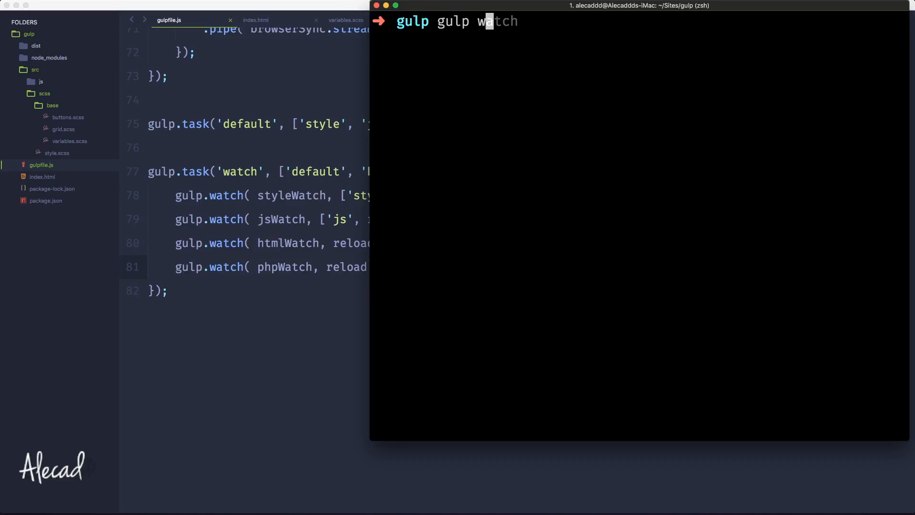
key("Return")
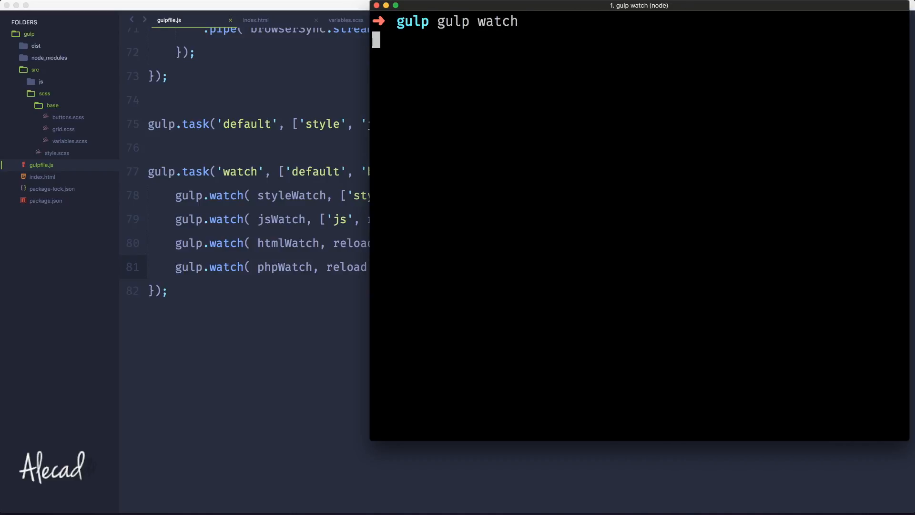
key("Return")
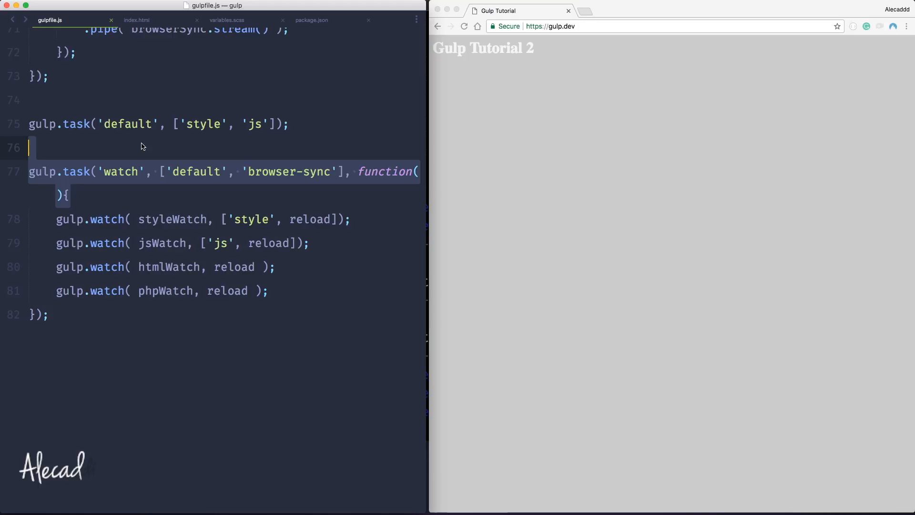
Step: Edit the index.html h1 to 'Reload This', save to see Chrome reload, then revert it to 'Gulp Tutorial'
left_click(136, 20)
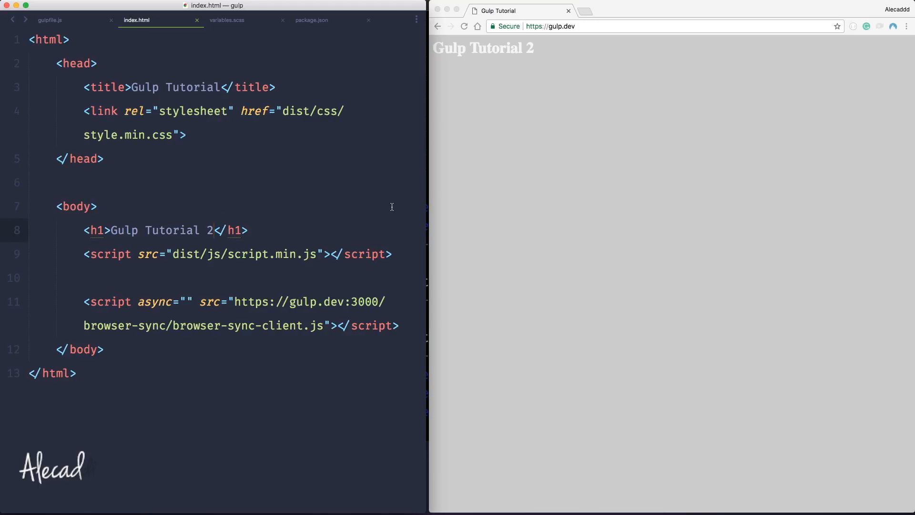
key("Backspace")
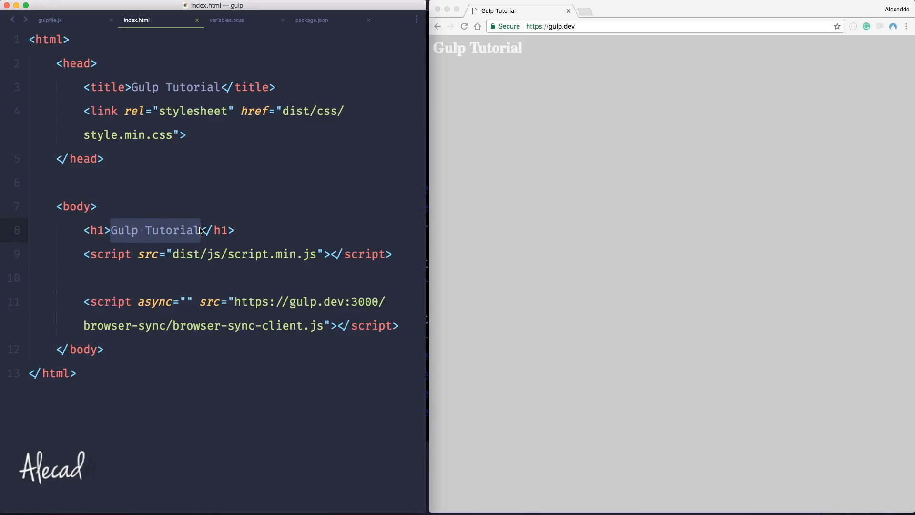
type("Reload This")
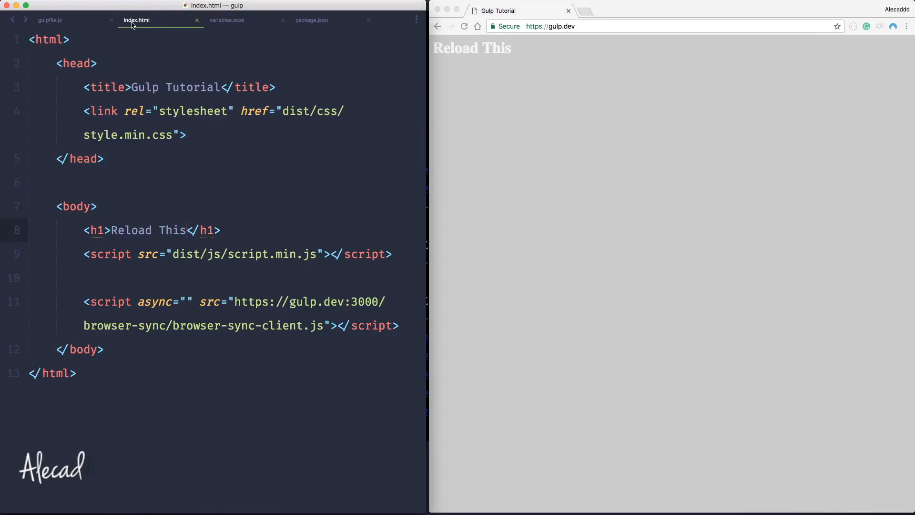
mouse_move(636, 97)
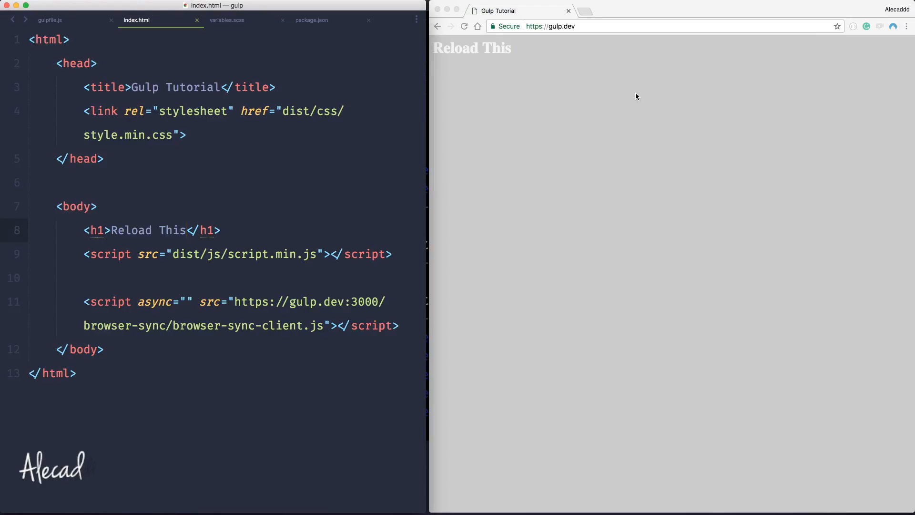
key("Backspace")
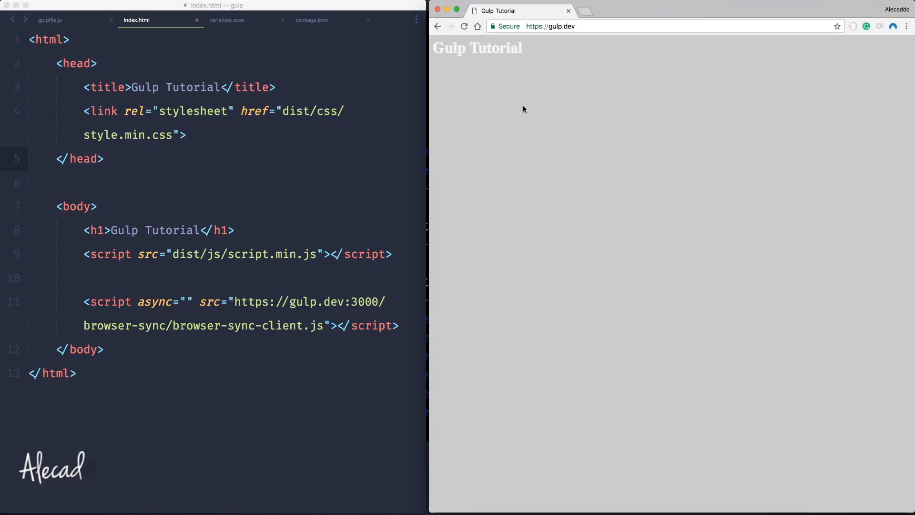
mouse_move(424, 168)
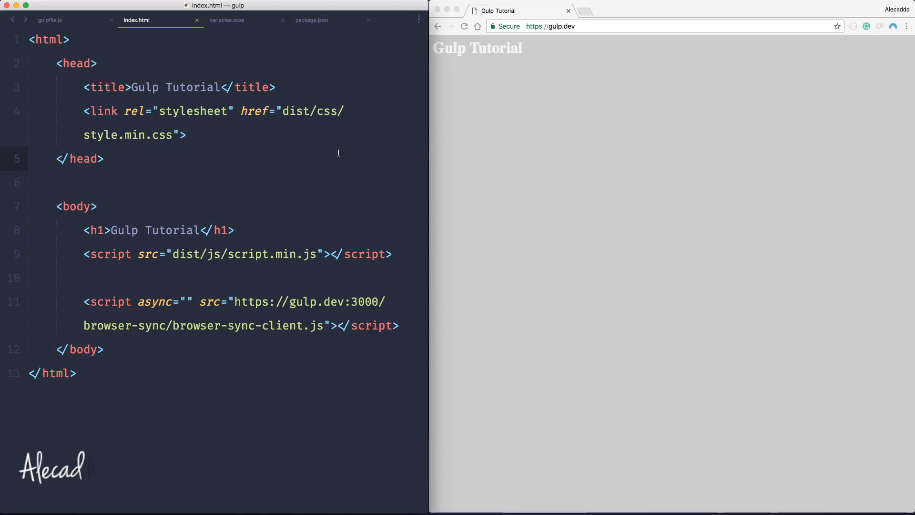
scroll("down", 3)
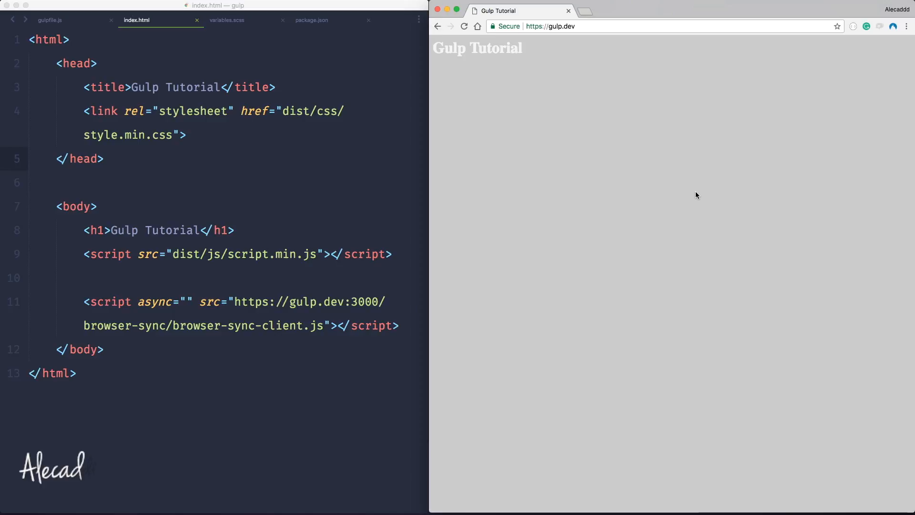
left_click(49, 20)
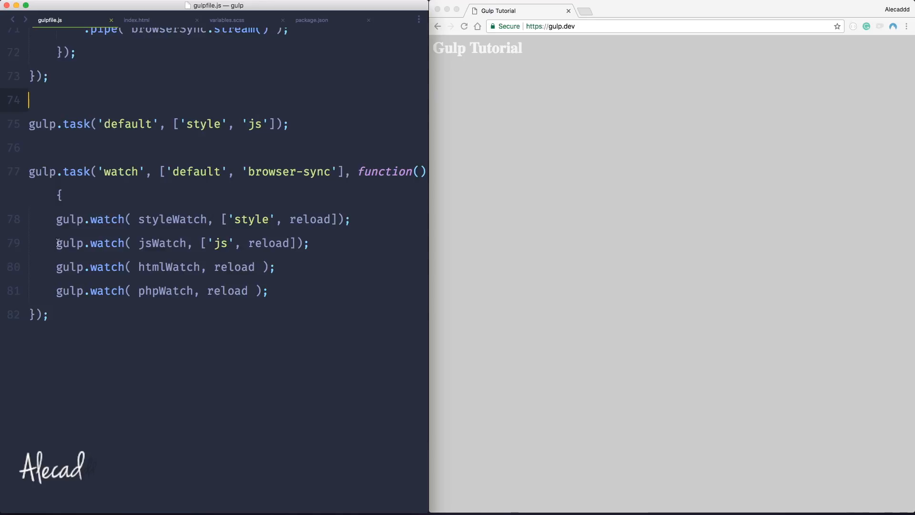
Step: Remove the reload argument from the styleWatch line so it only runs the 'style' task
double_click(172, 219)
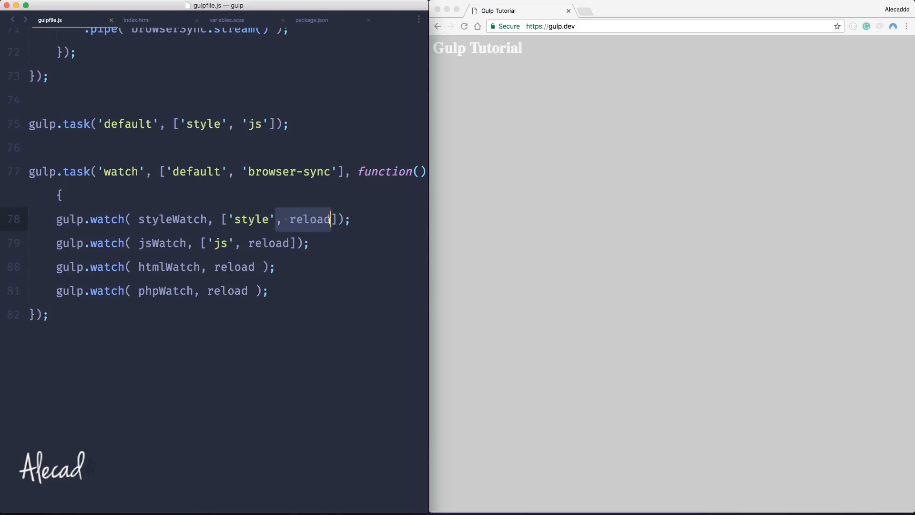
key("Backspace")
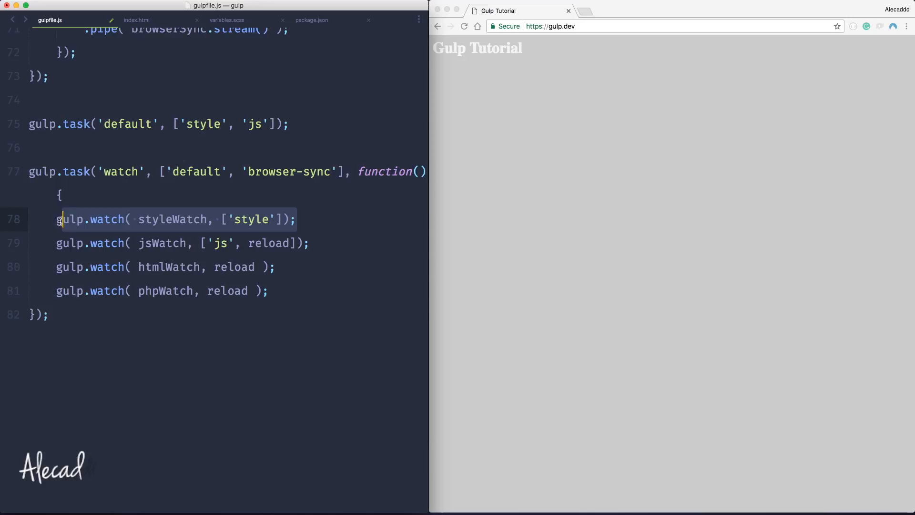
left_click(61, 195)
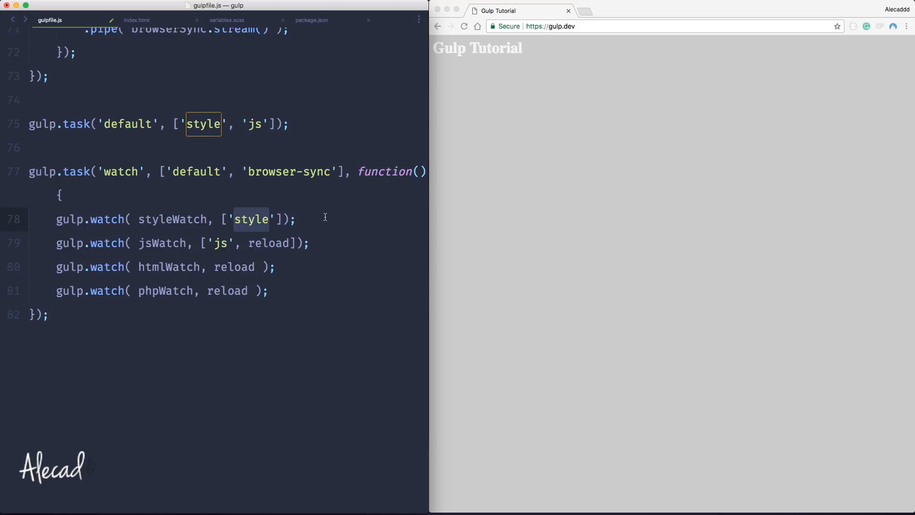
scroll("up", 3)
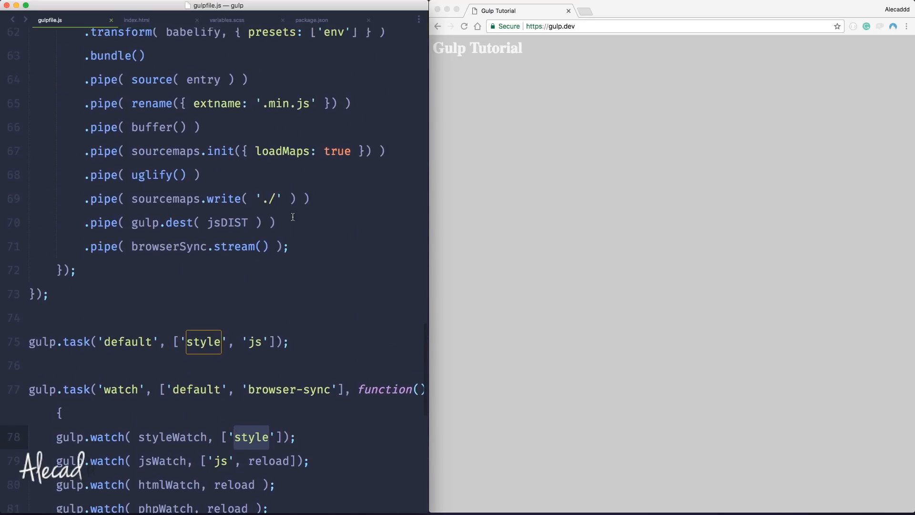
scroll("up", 3)
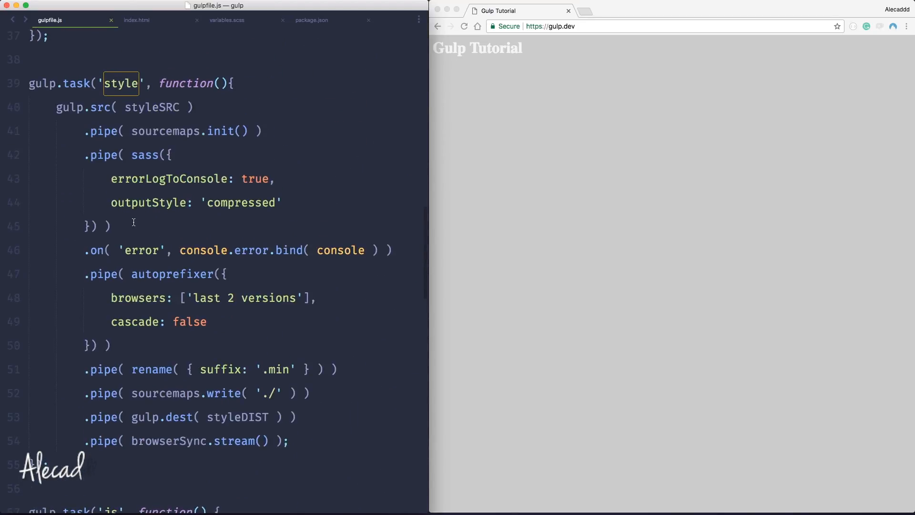
scroll("down", 3)
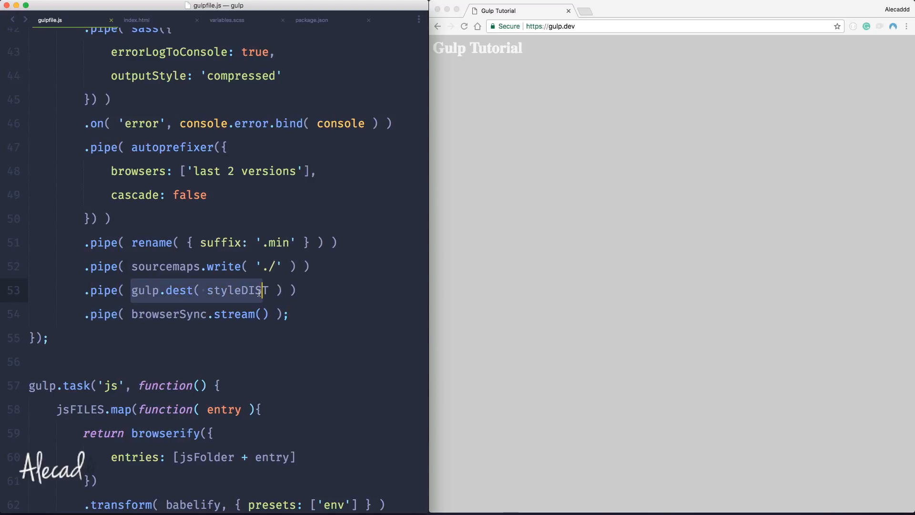
type("T")
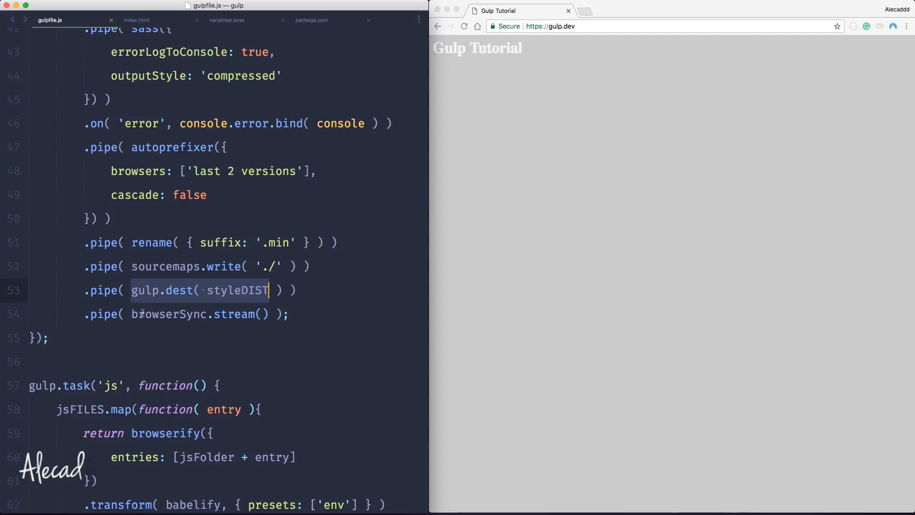
left_click(178, 318)
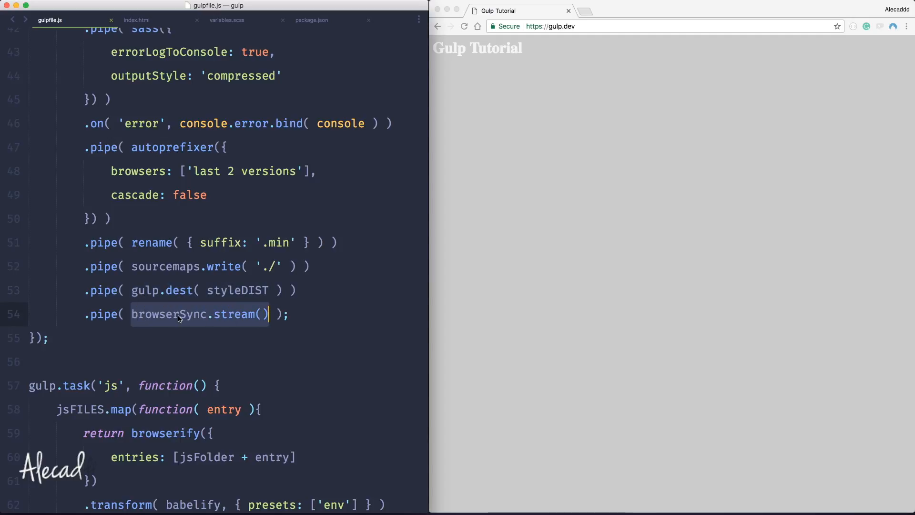
scroll("up", 3)
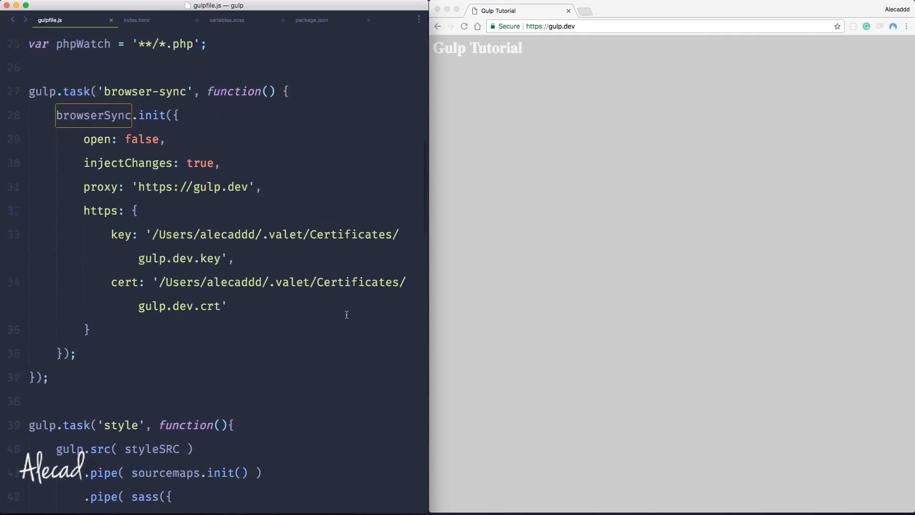
scroll("up", 3)
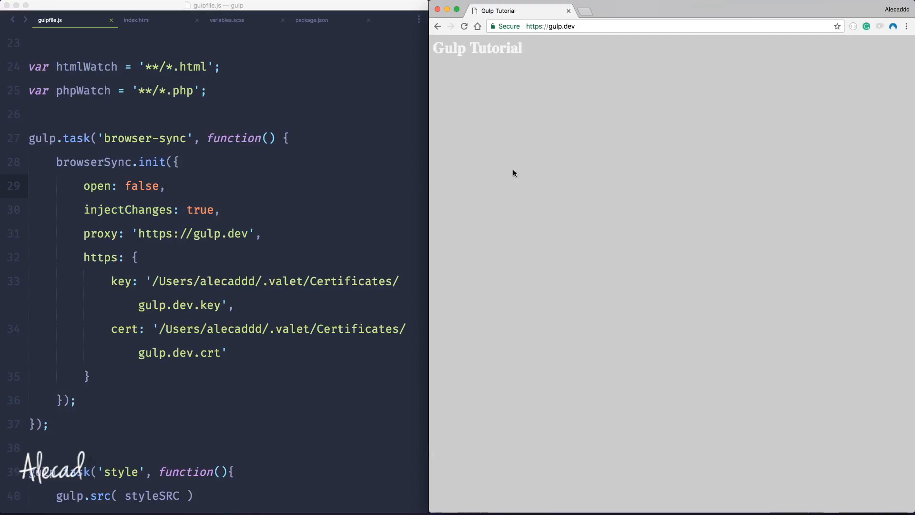
mouse_move(269, 153)
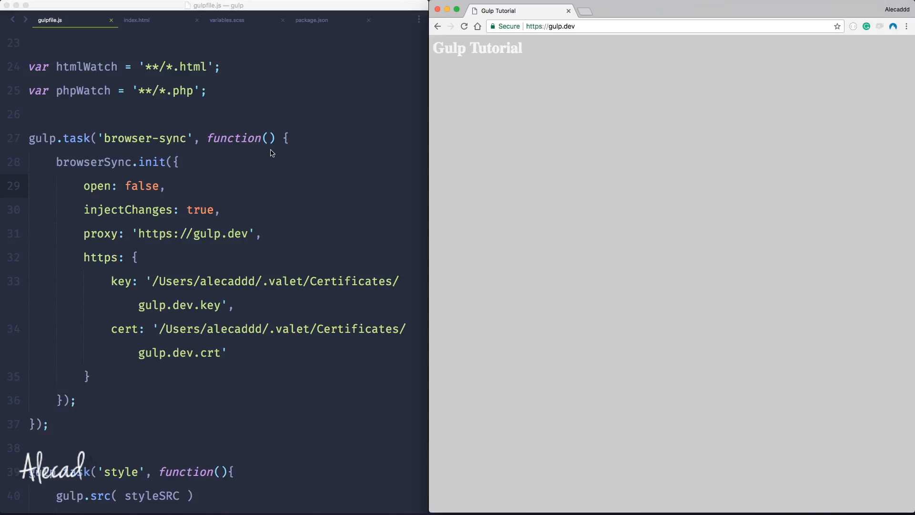
mouse_move(587, 148)
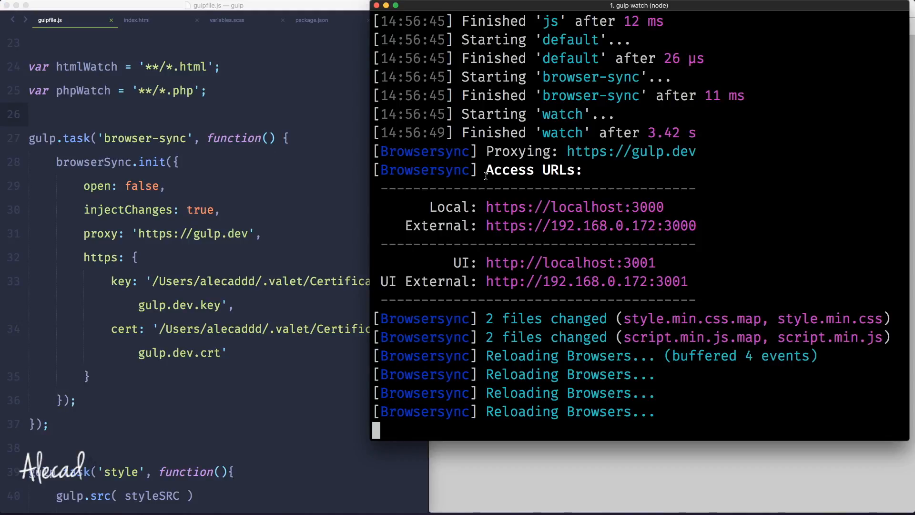
Step: Stop the running gulp watch with Ctrl+C and relaunch gulp watch
key("ctrl+c")
type("gulp watch")
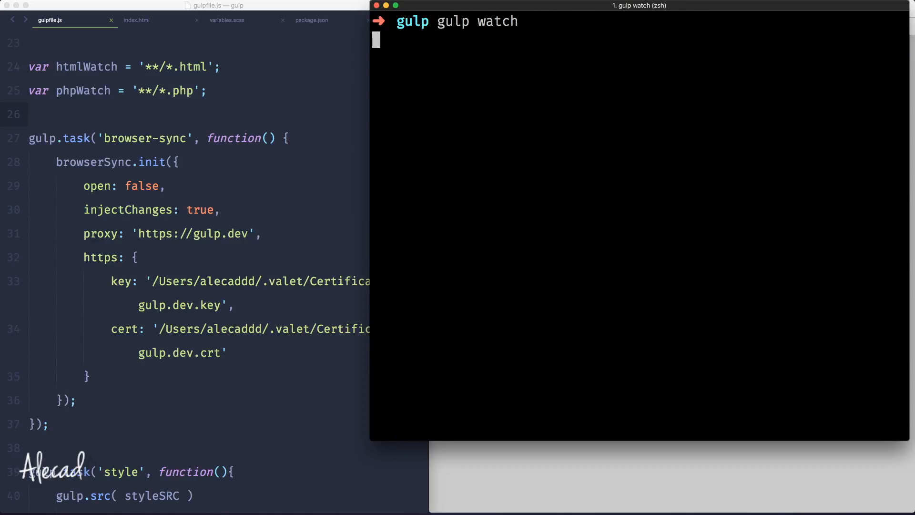
key("Return")
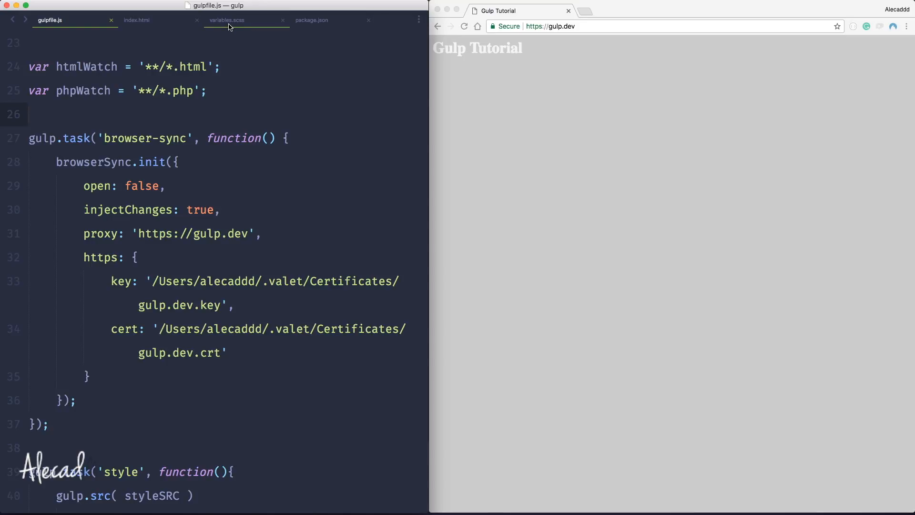
Step: Change $bg in variables.scss from #ccc to #000 so the page background turns black live
left_click(227, 20)
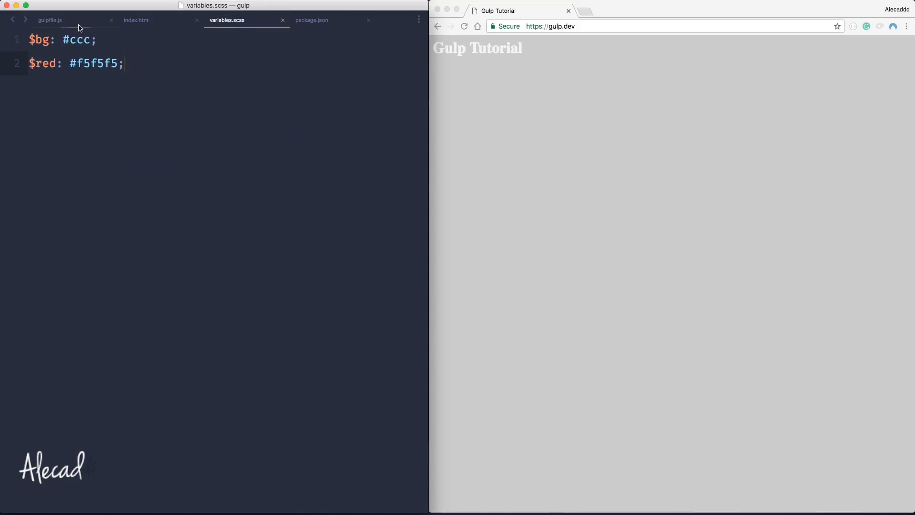
double_click(77, 40)
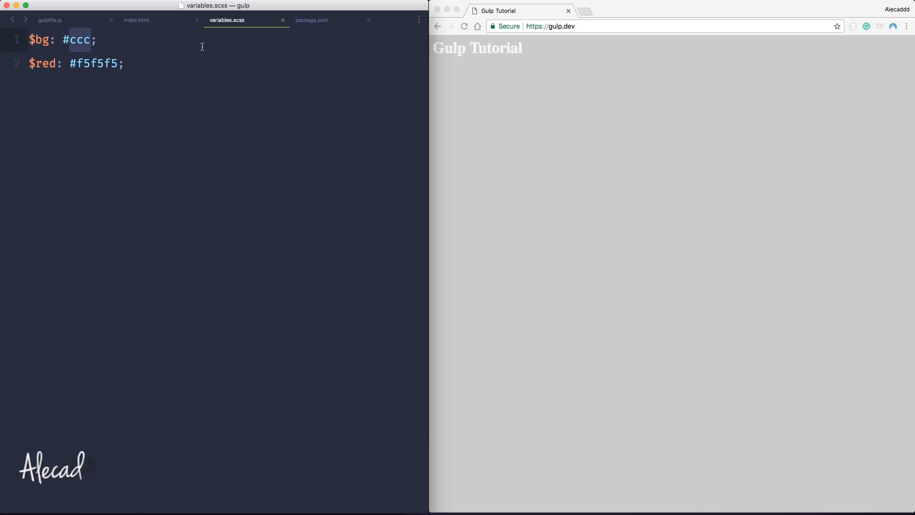
type("000")
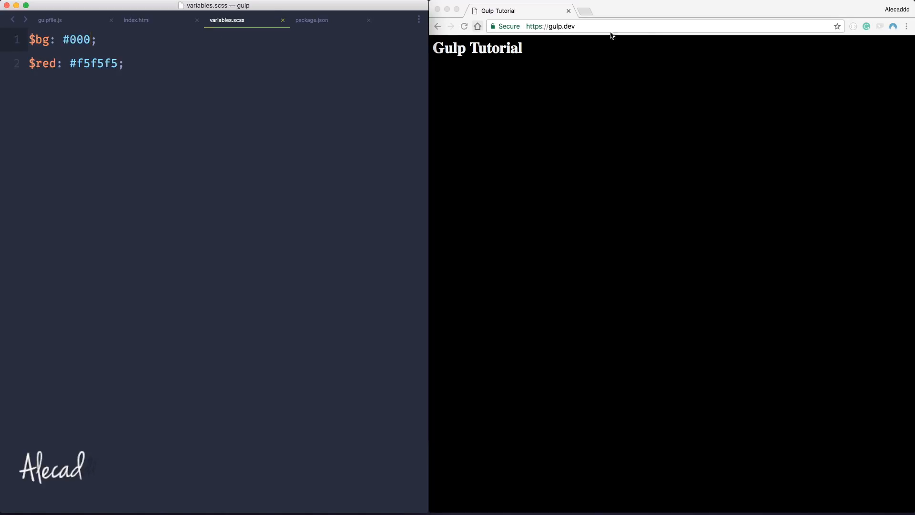
mouse_move(616, 134)
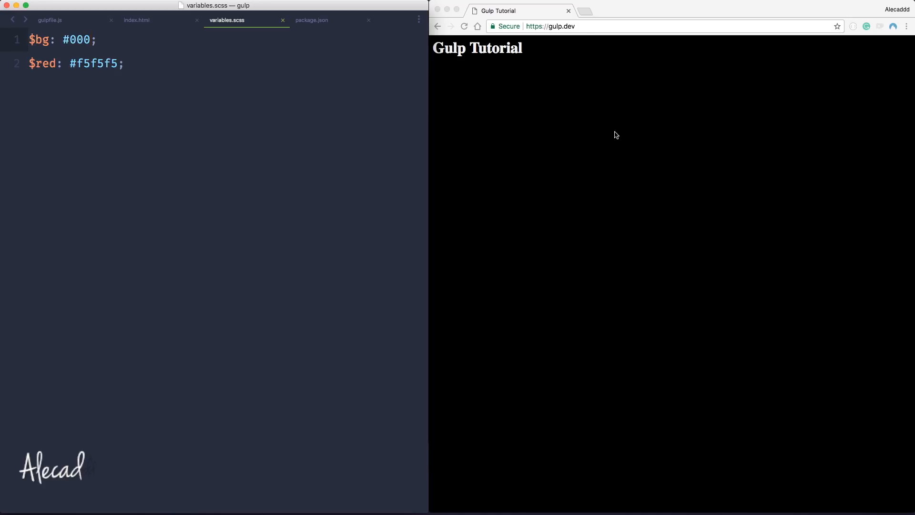
mouse_move(605, 55)
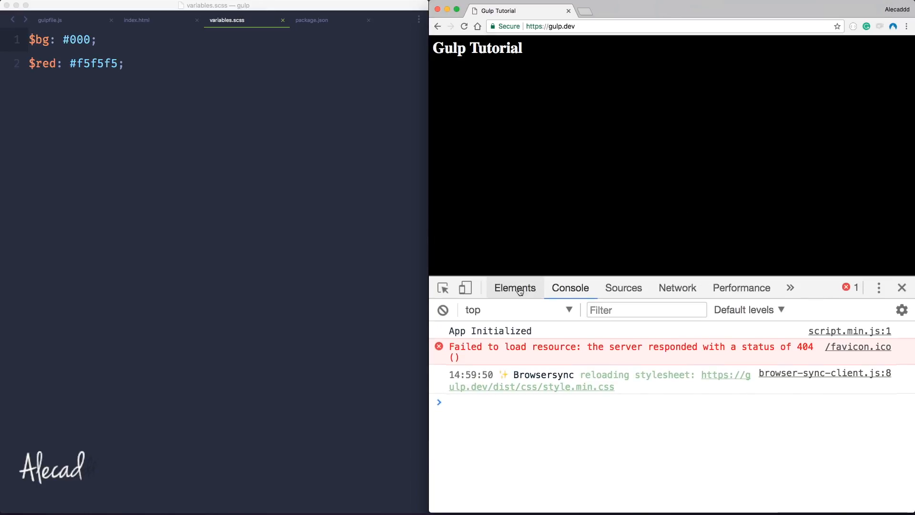
Step: Edit the live h1 in the DevTools Elements panel to read 'Gulp Tutorial No reloading'
left_click(514, 288)
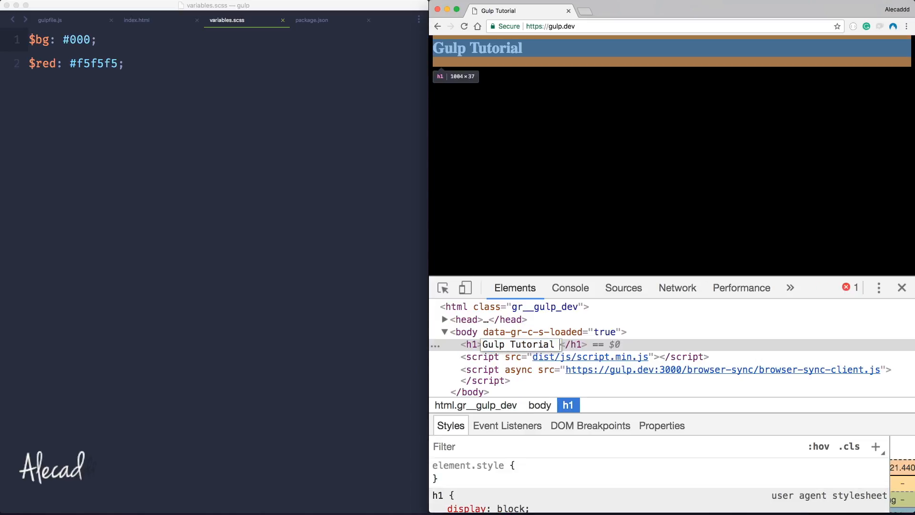
type("No reloading")
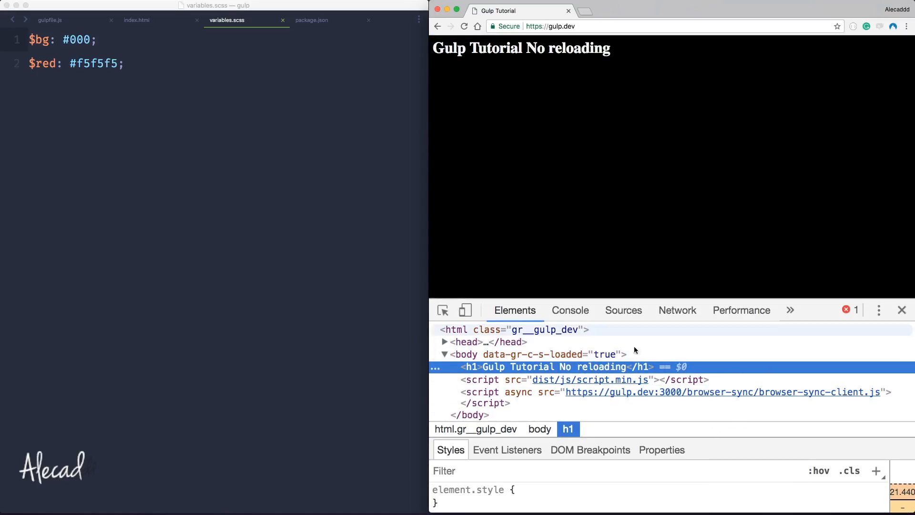
mouse_move(587, 184)
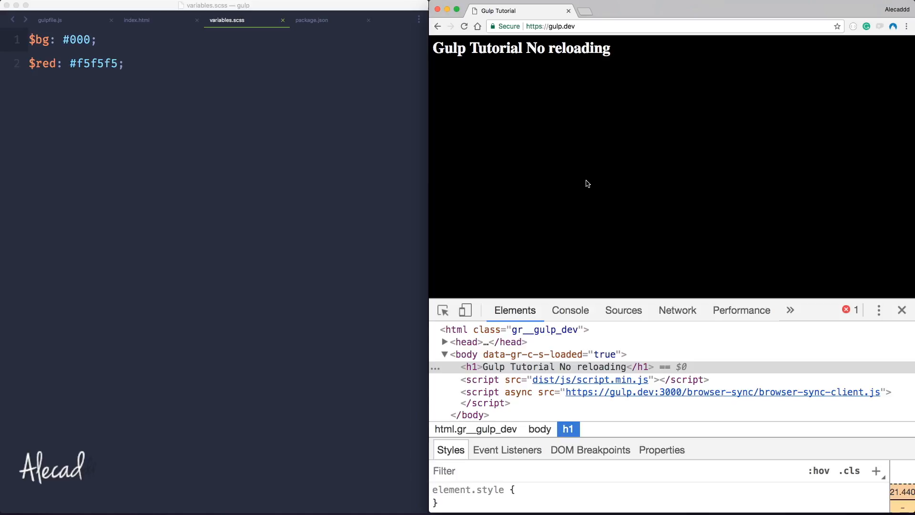
mouse_move(581, 113)
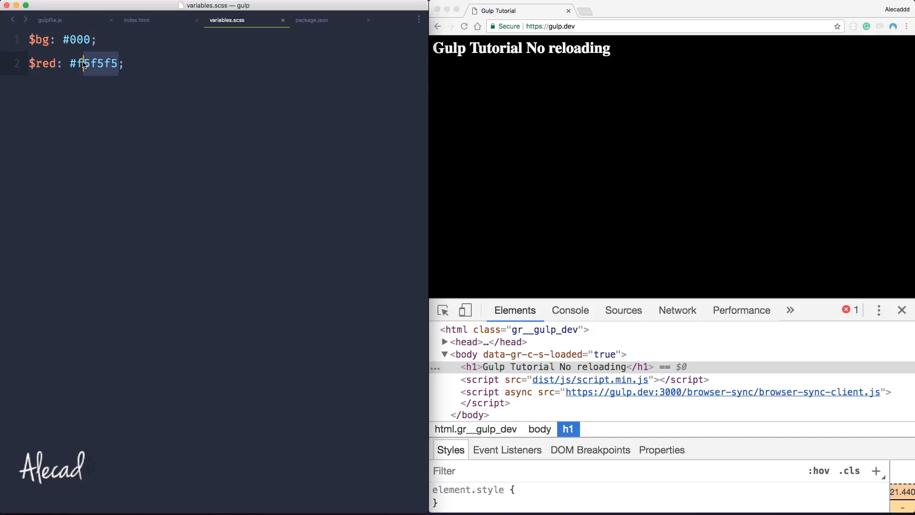
Step: Set $red to #f55 then #fff, saving each time and inspecting the swapped stylesheet link in the document head
key("Backspace")
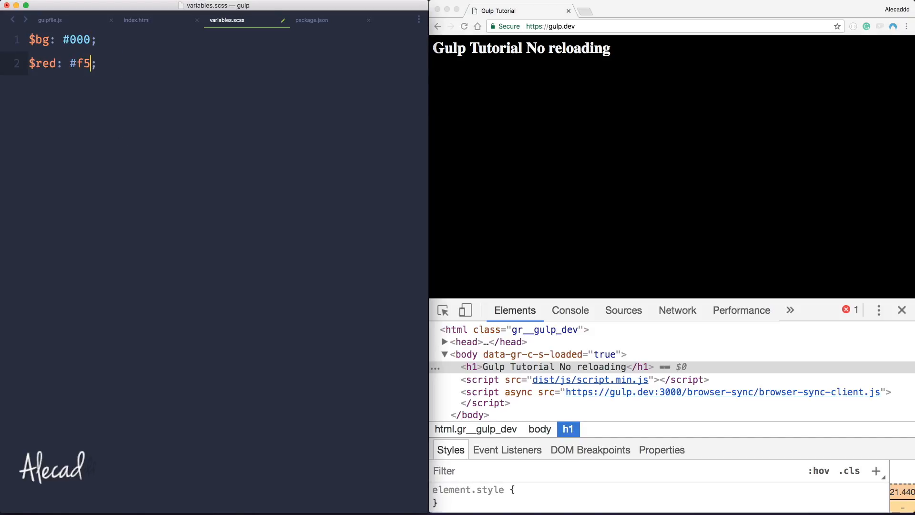
type("5")
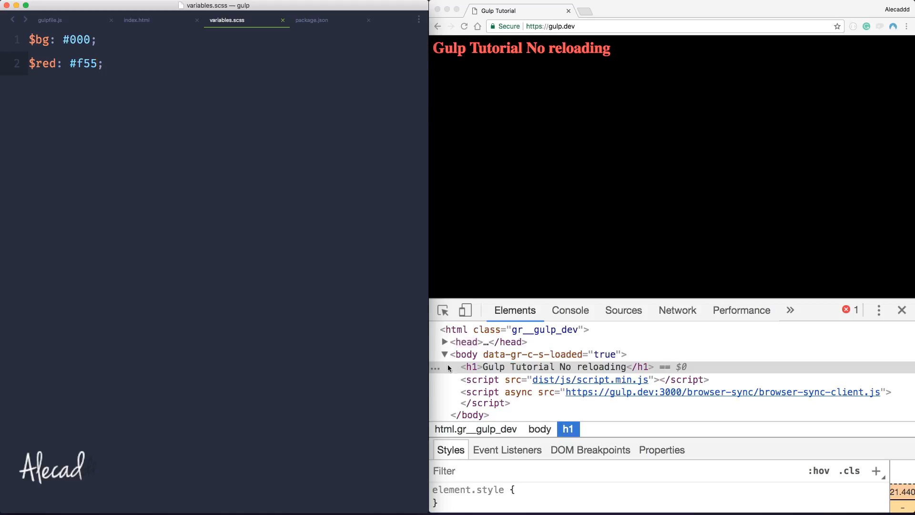
mouse_move(442, 344)
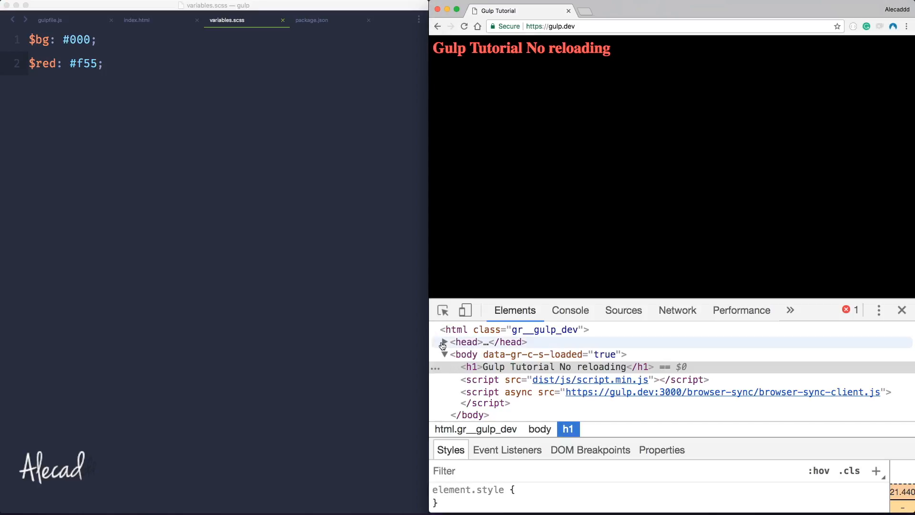
left_click(443, 342)
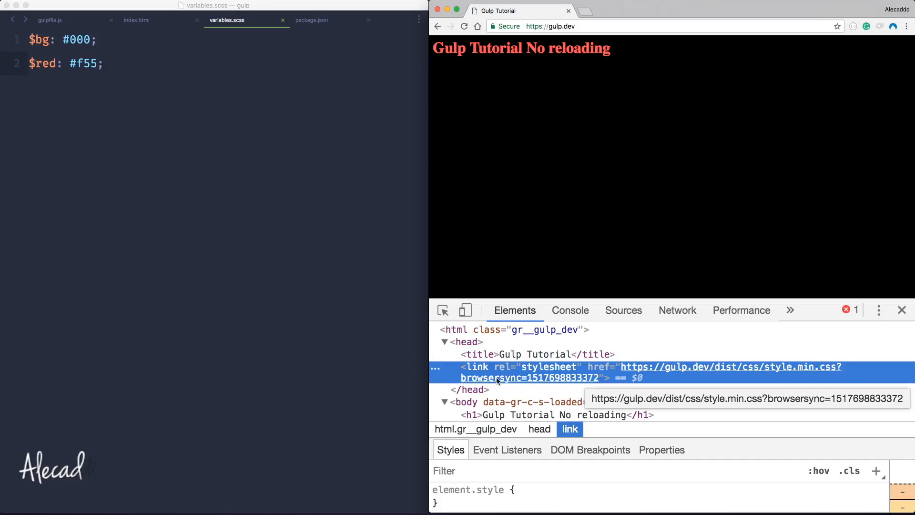
mouse_move(525, 381)
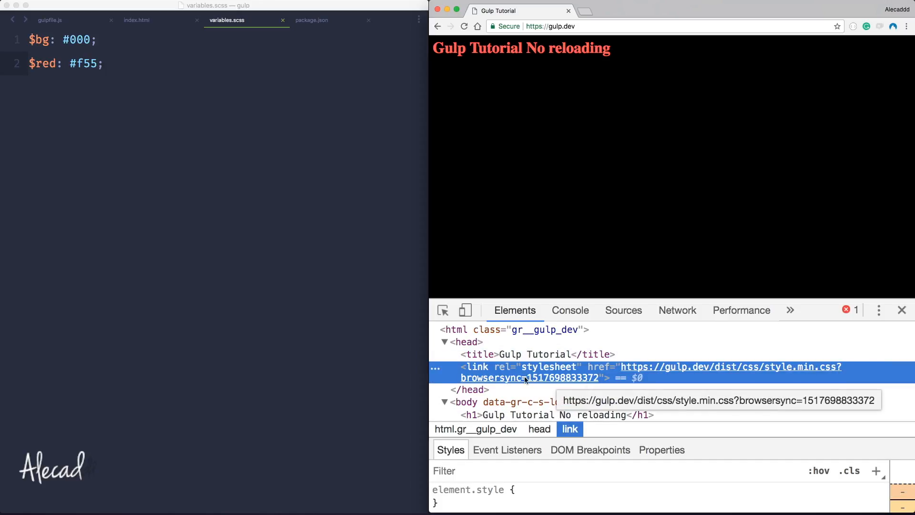
mouse_move(570, 68)
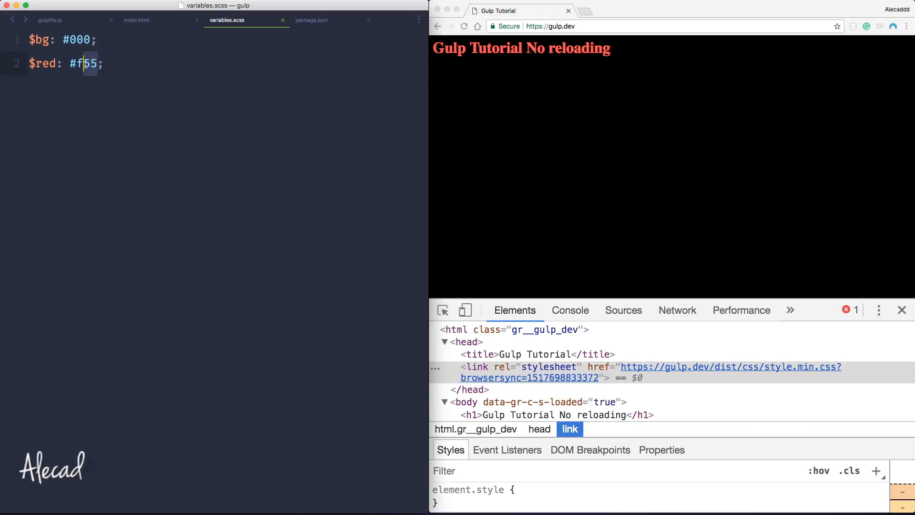
type("ff")
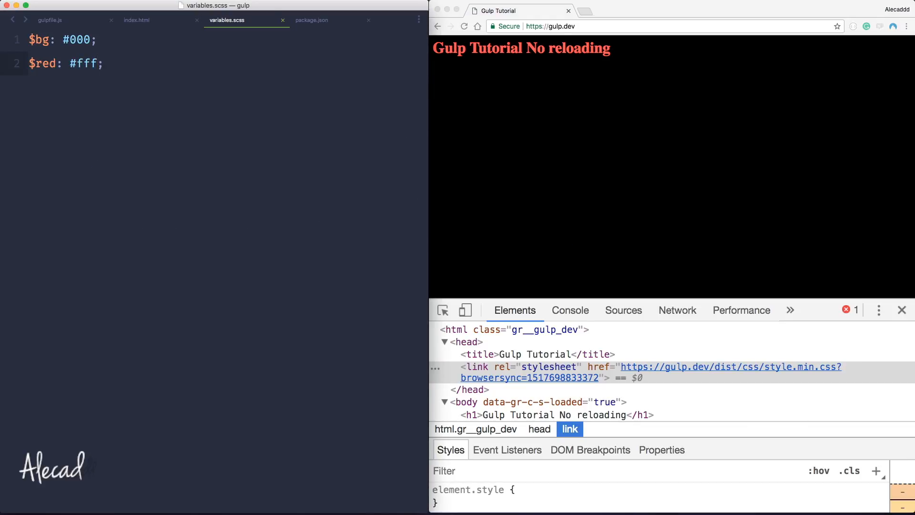
left_click(534, 354)
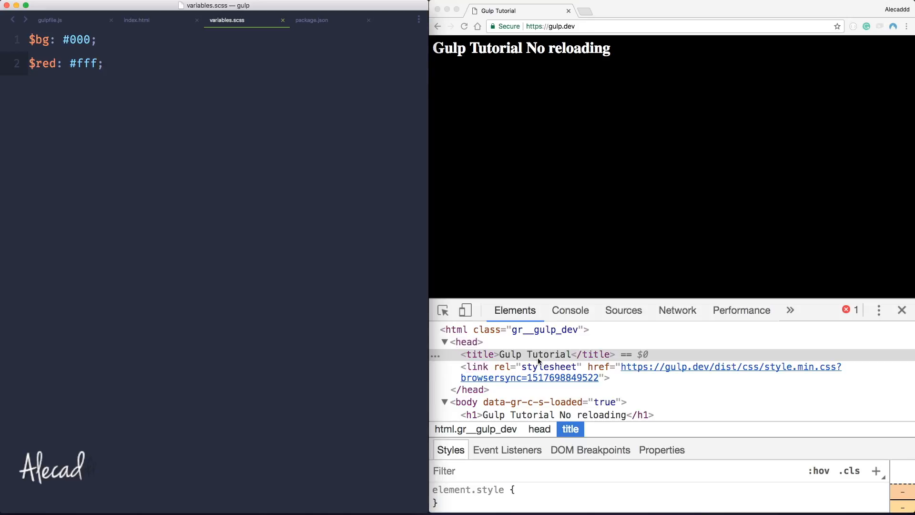
mouse_move(566, 59)
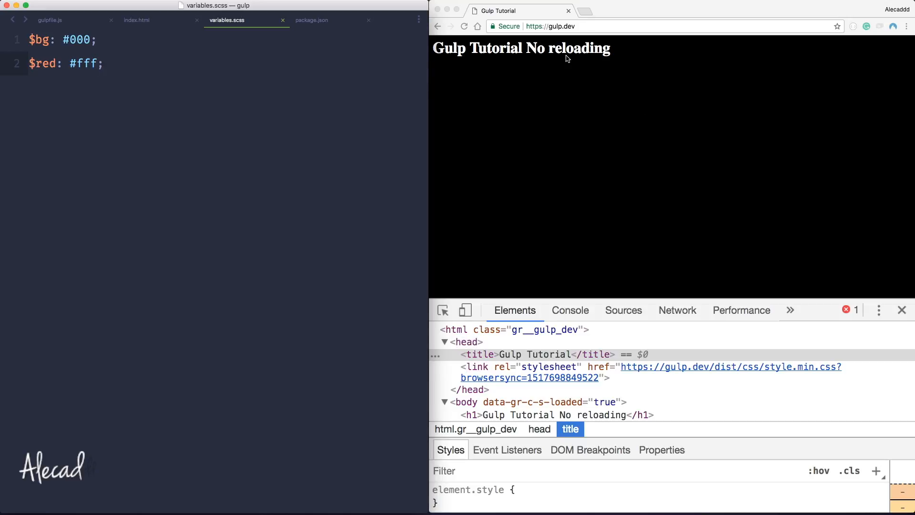